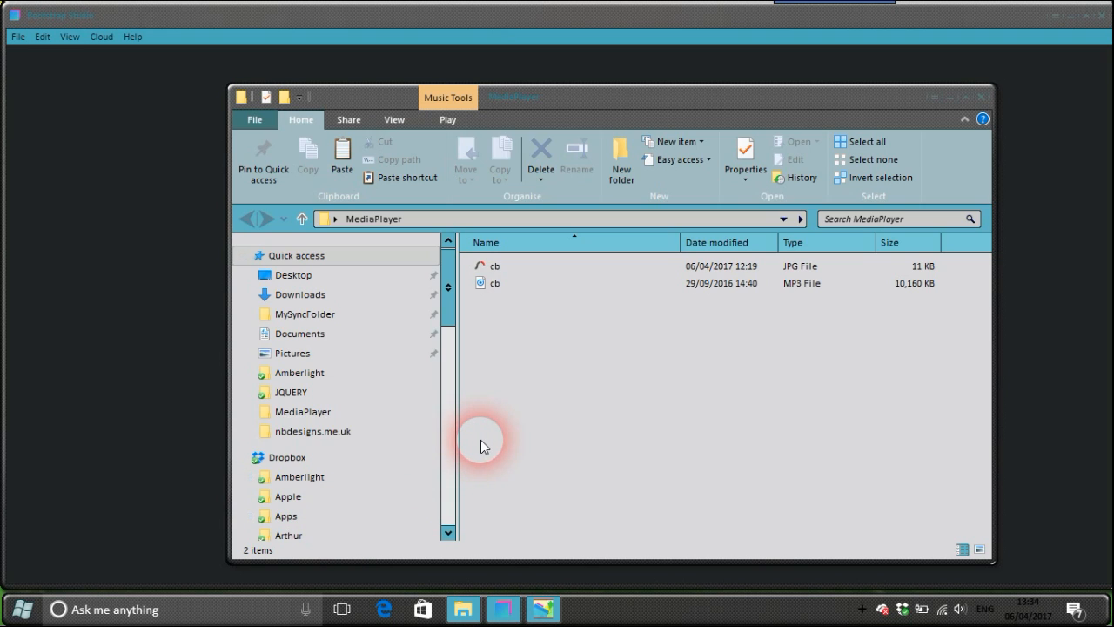
mouse_move(526, 400)
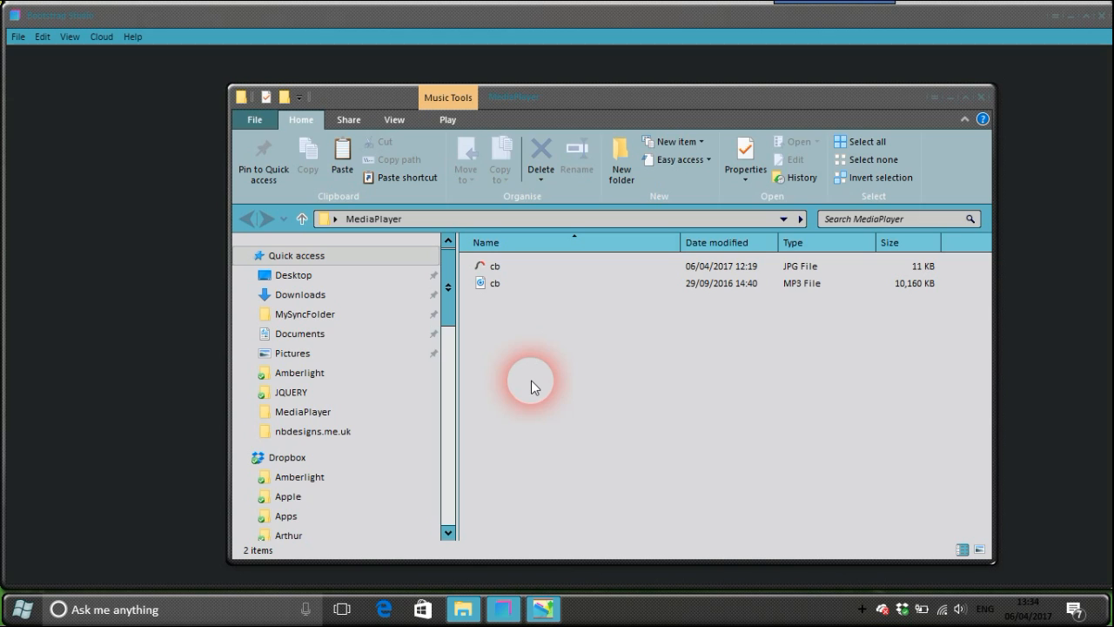
- Create a new Blank design and drop a '1 Row 1 Column' block onto the page
click(495, 282)
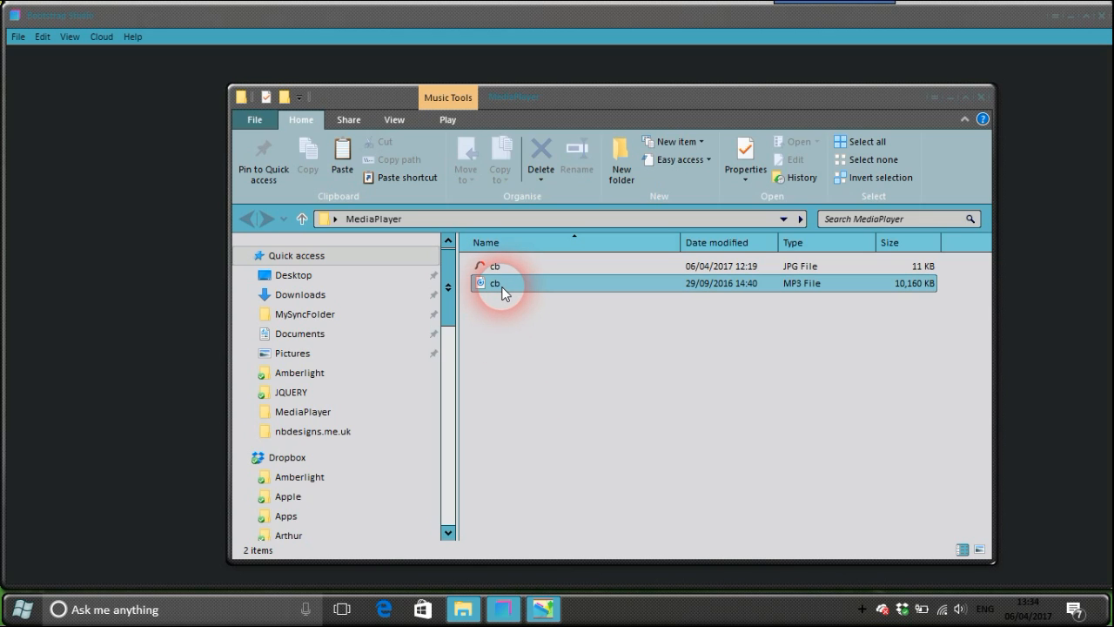
click(496, 265)
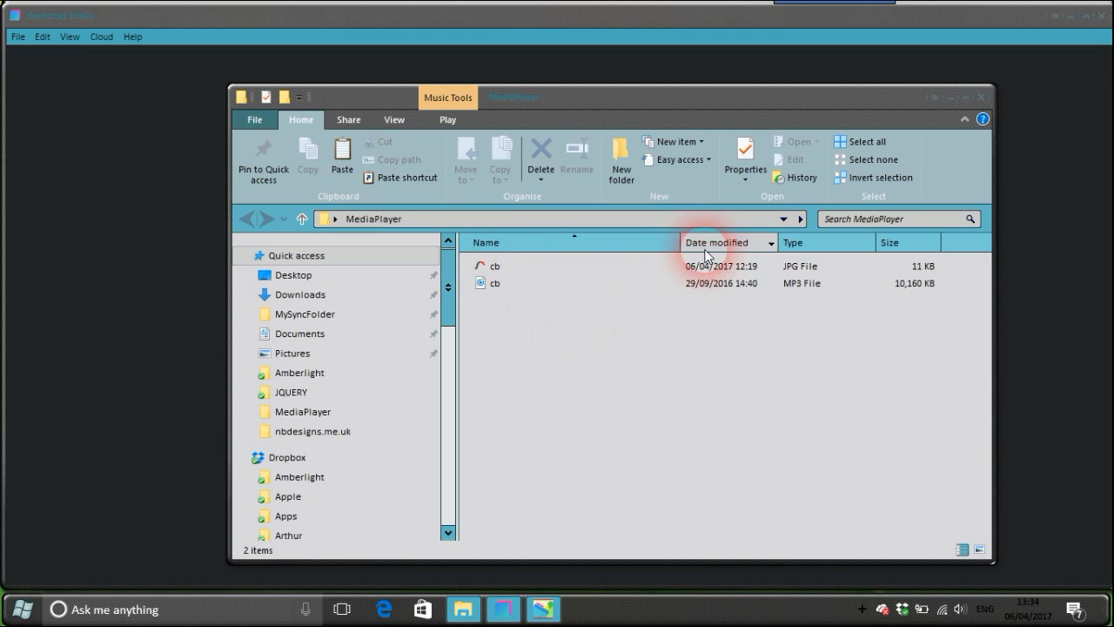
mouse_move(950, 98)
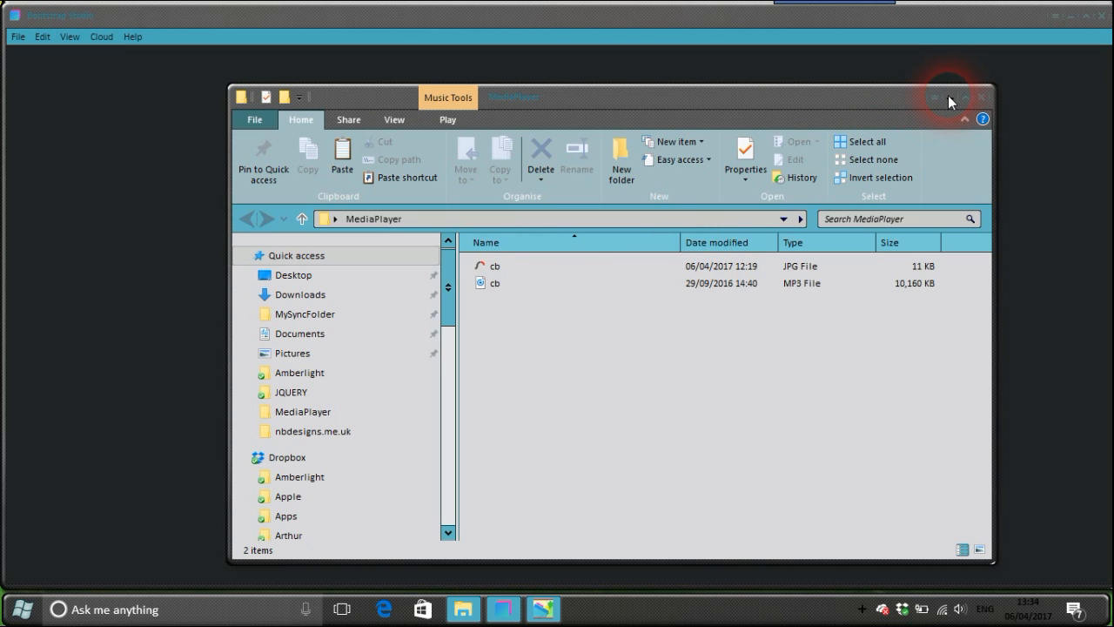
click(957, 97)
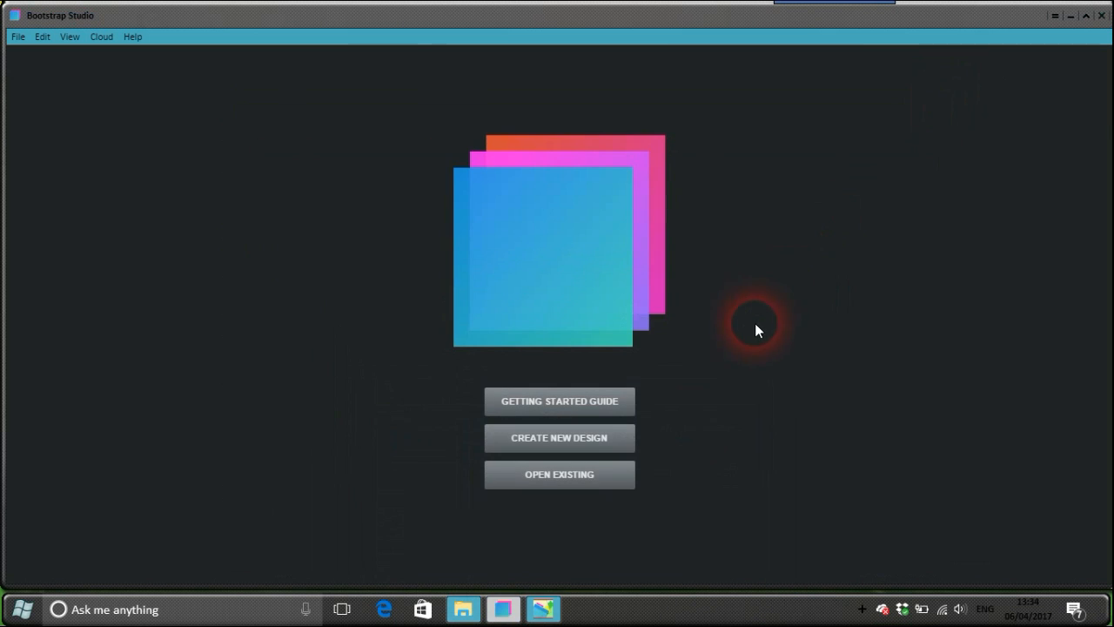
click(559, 438)
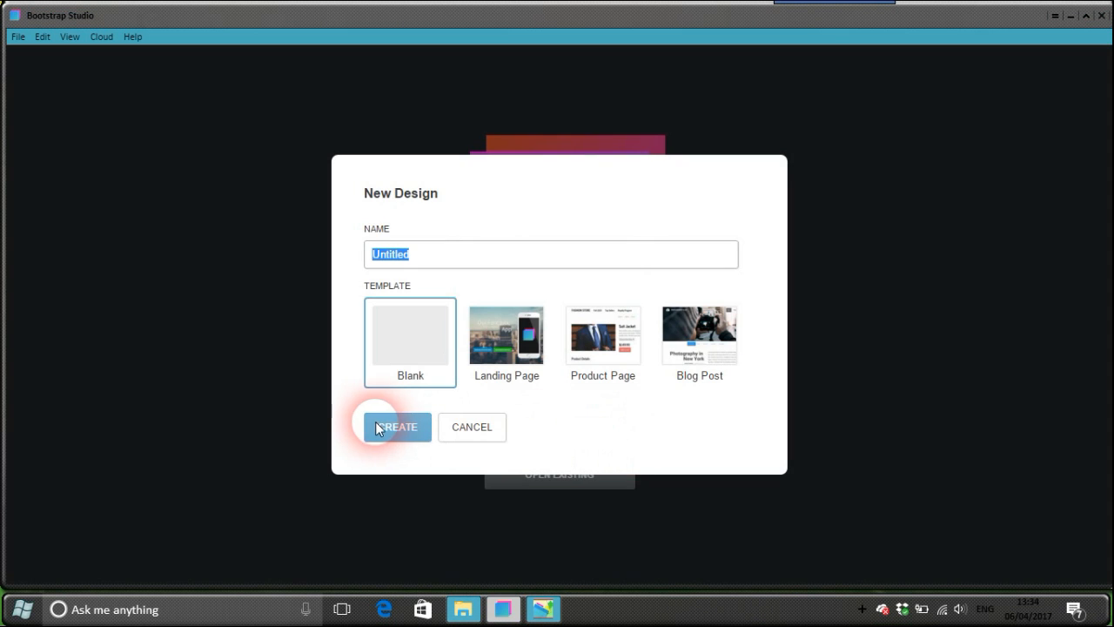
click(397, 427)
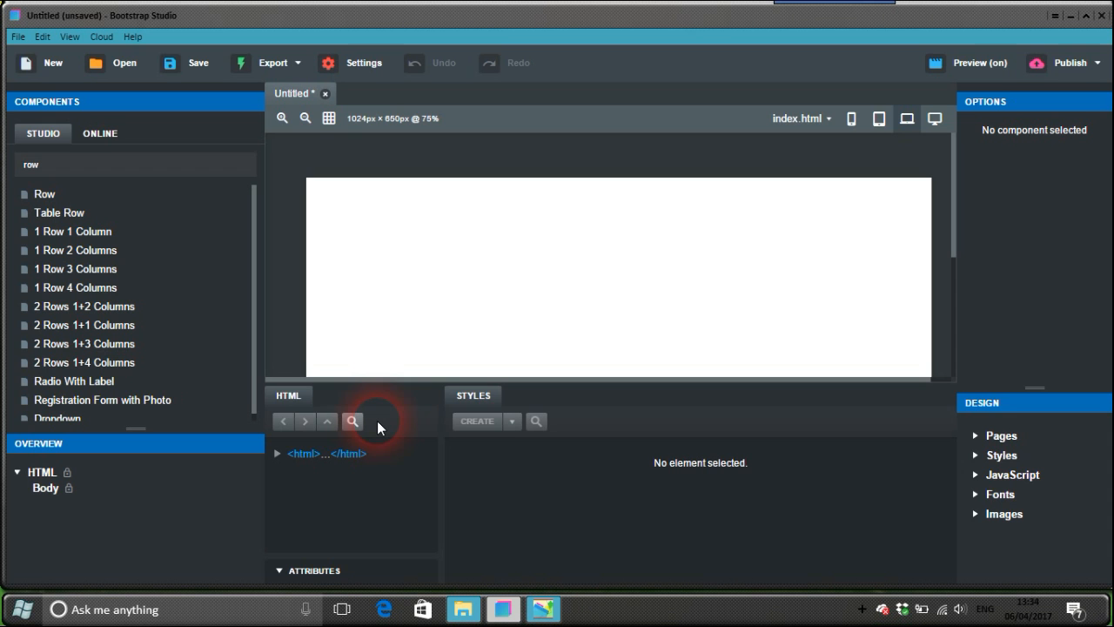
mouse_move(156, 230)
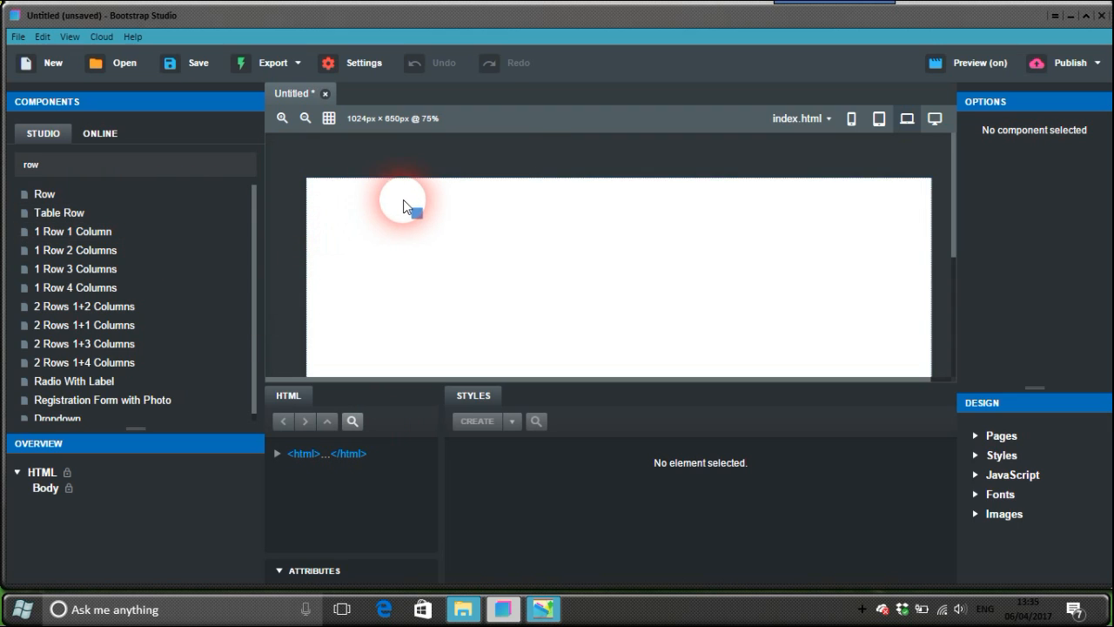
drag(73, 230, 400, 205)
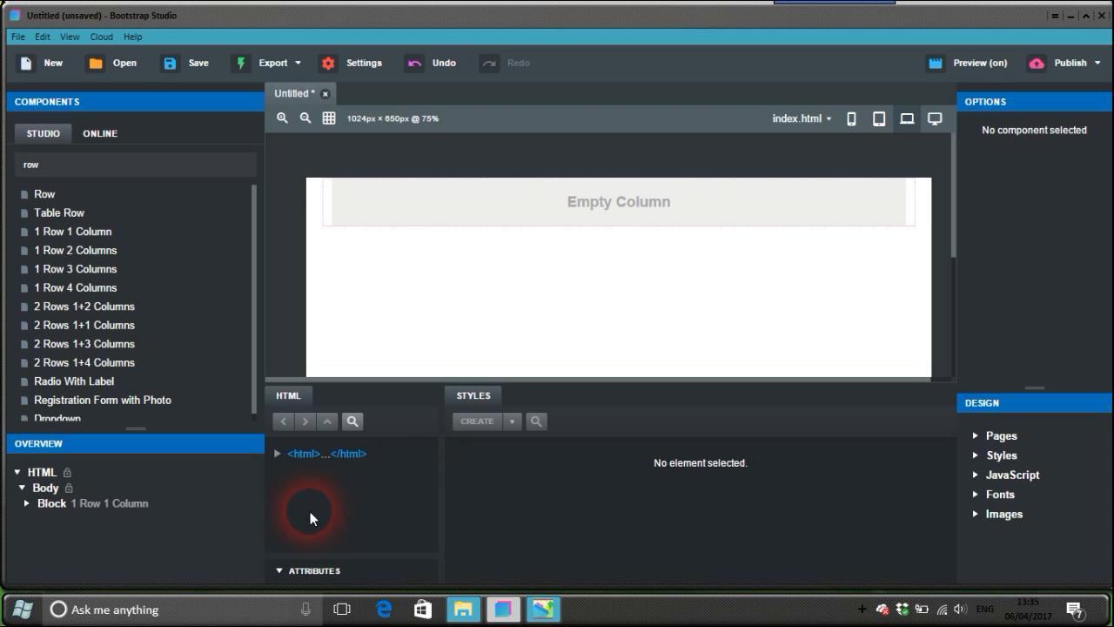
- Convert the Block in Overview to Custom Code and bring up Edit Code on it
click(111, 503)
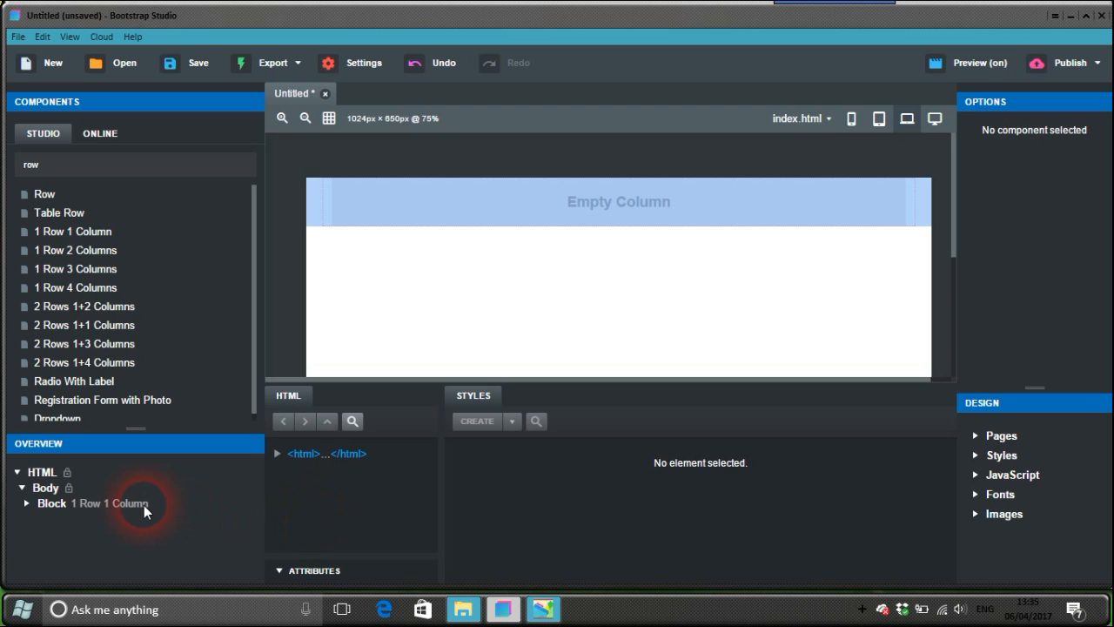
right_click(88, 503)
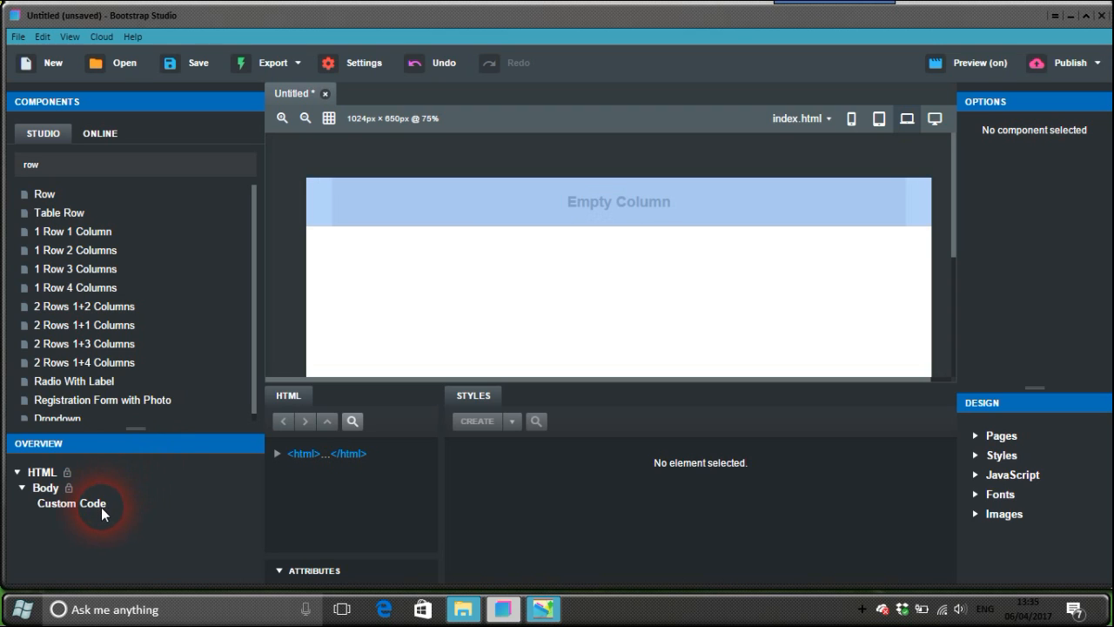
right_click(71, 503)
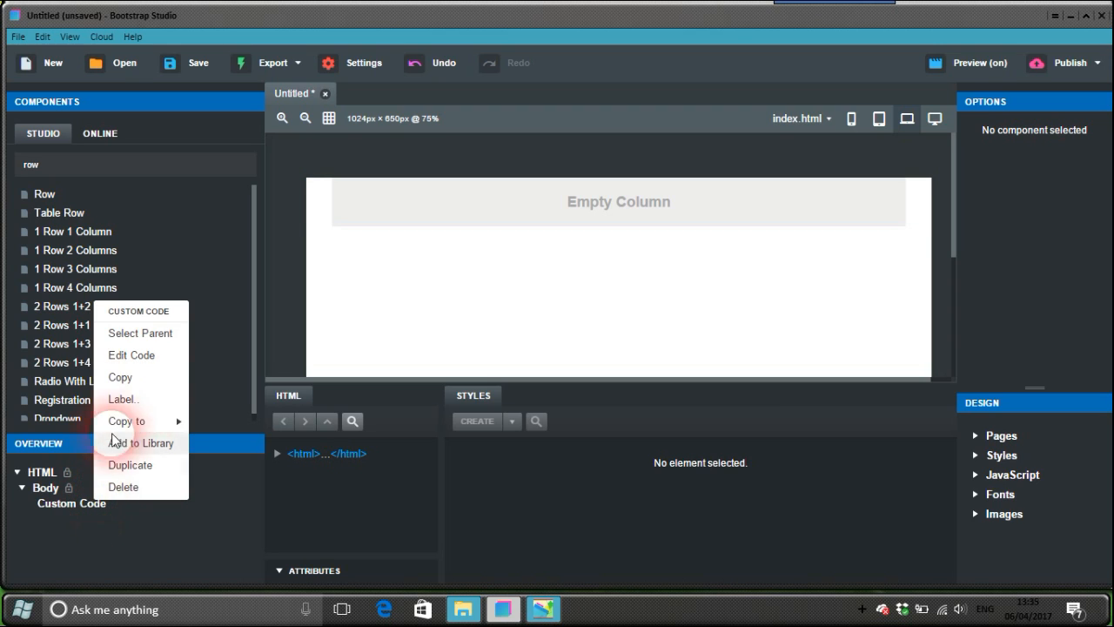
click(130, 355)
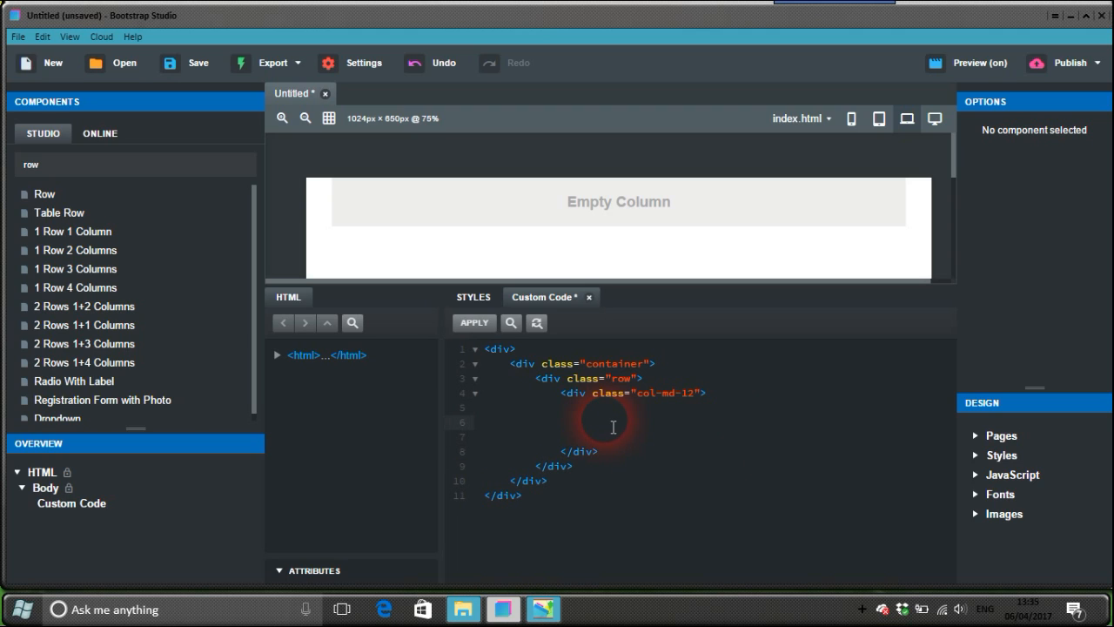
- Write opening and closing <audio> tags inside the col-md-12 div, on separate lines
text(<audi)
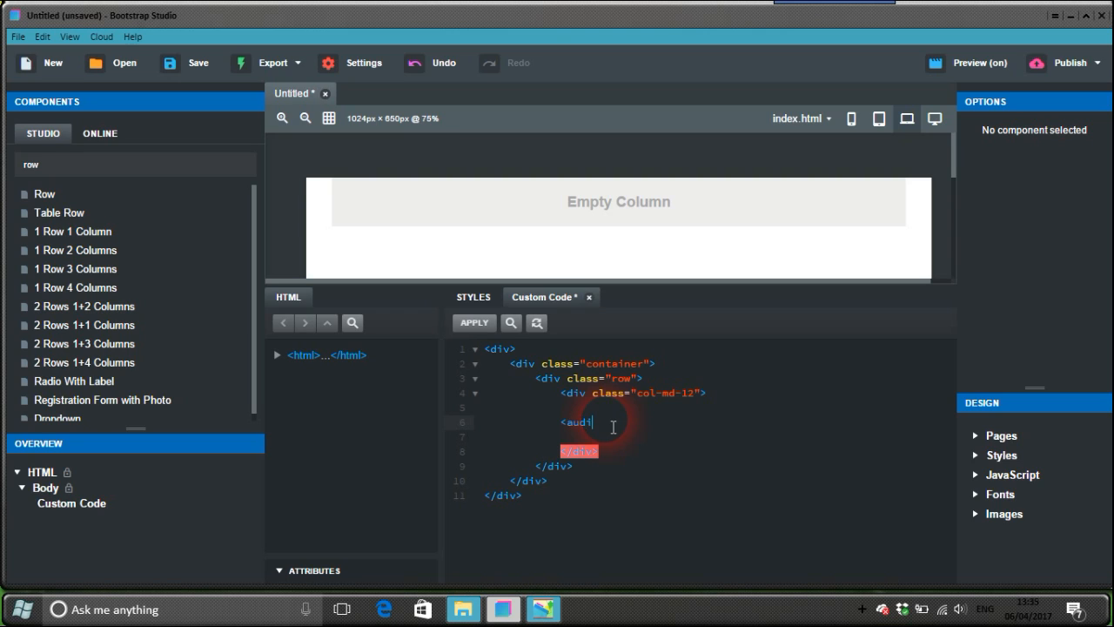
text(o>)
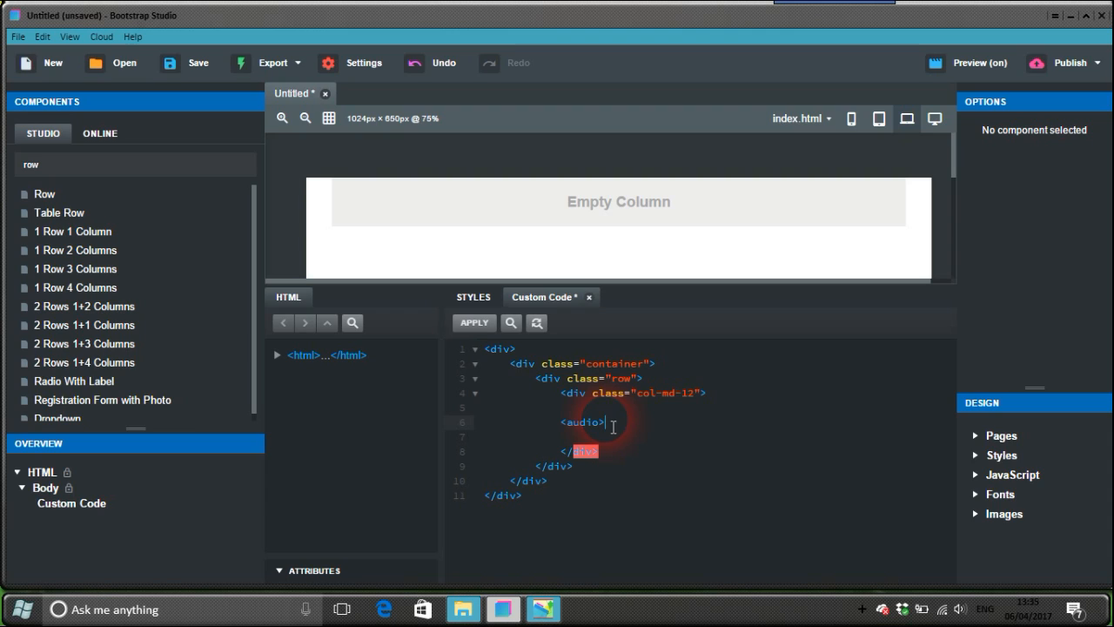
text(</audio>)
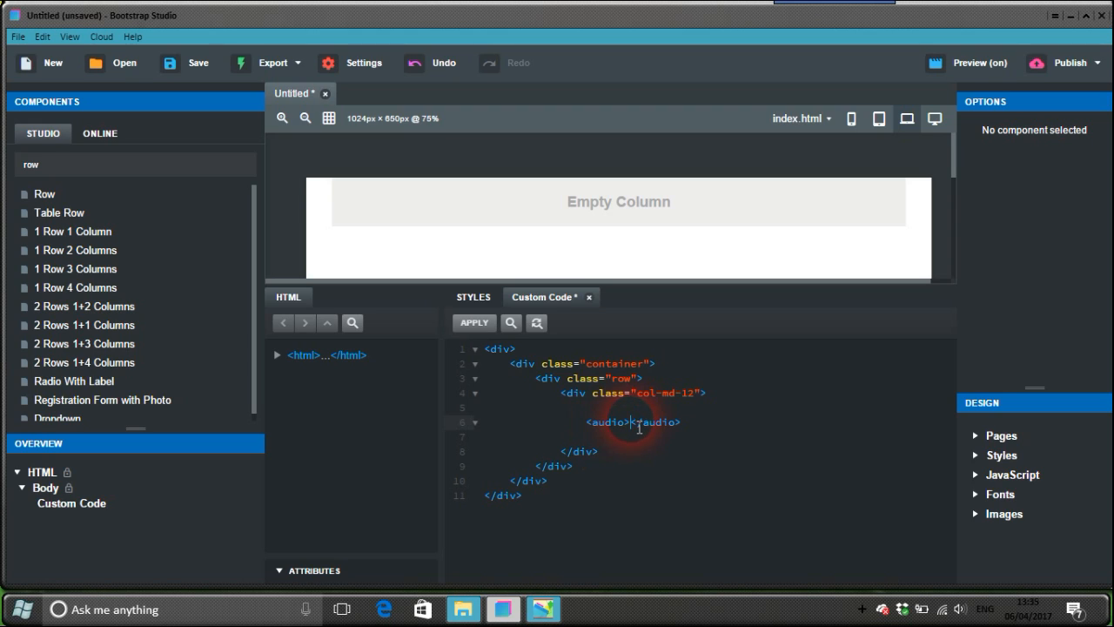
key(enter)
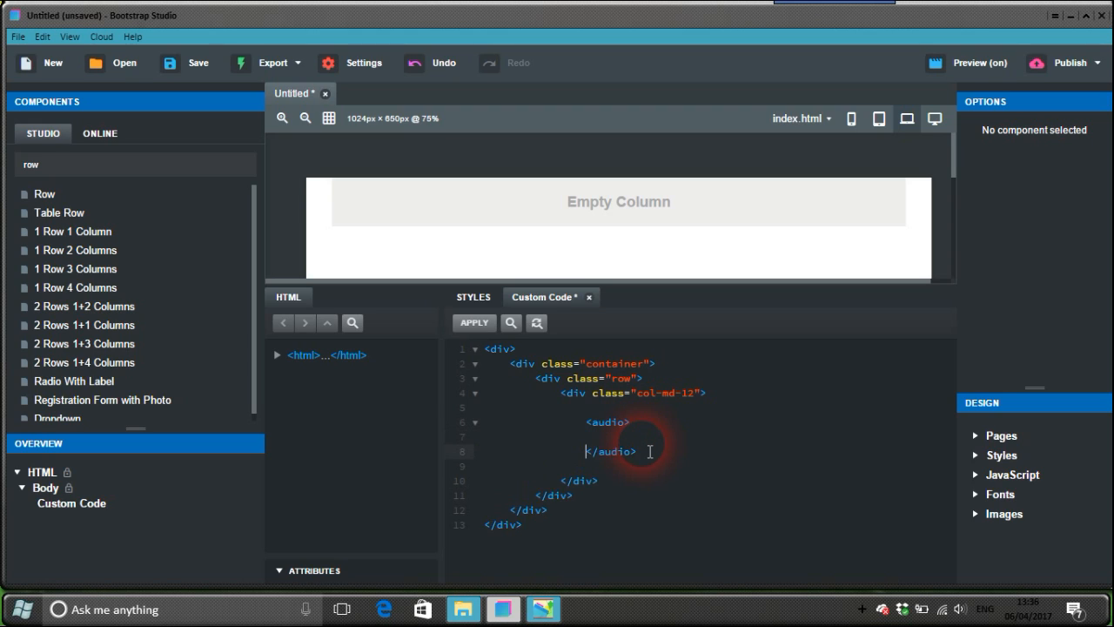
key(enter)
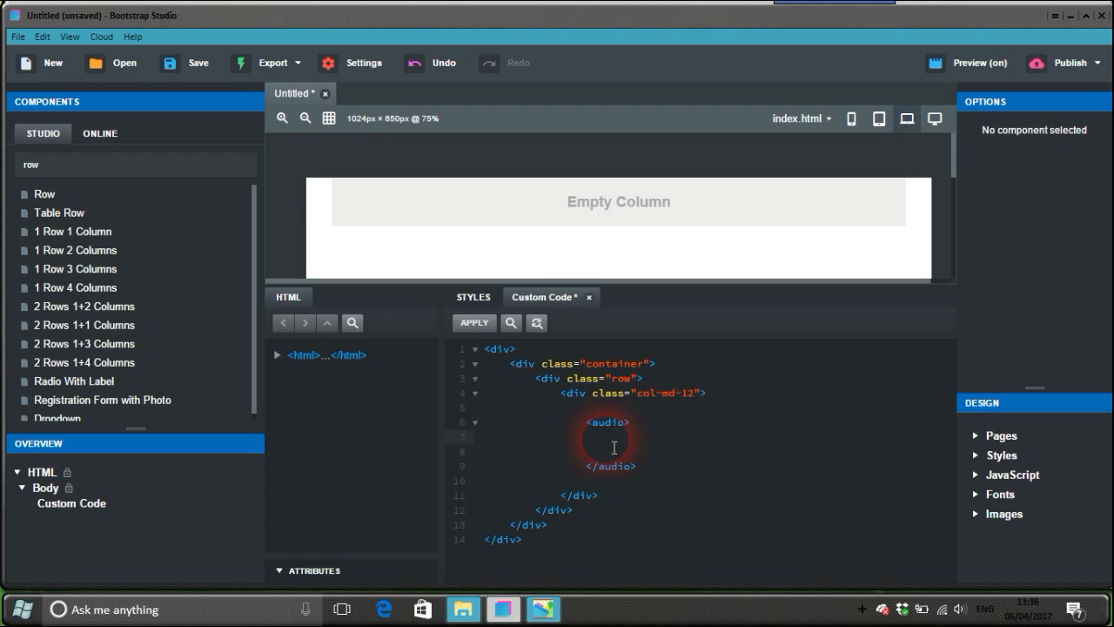
key(enter)
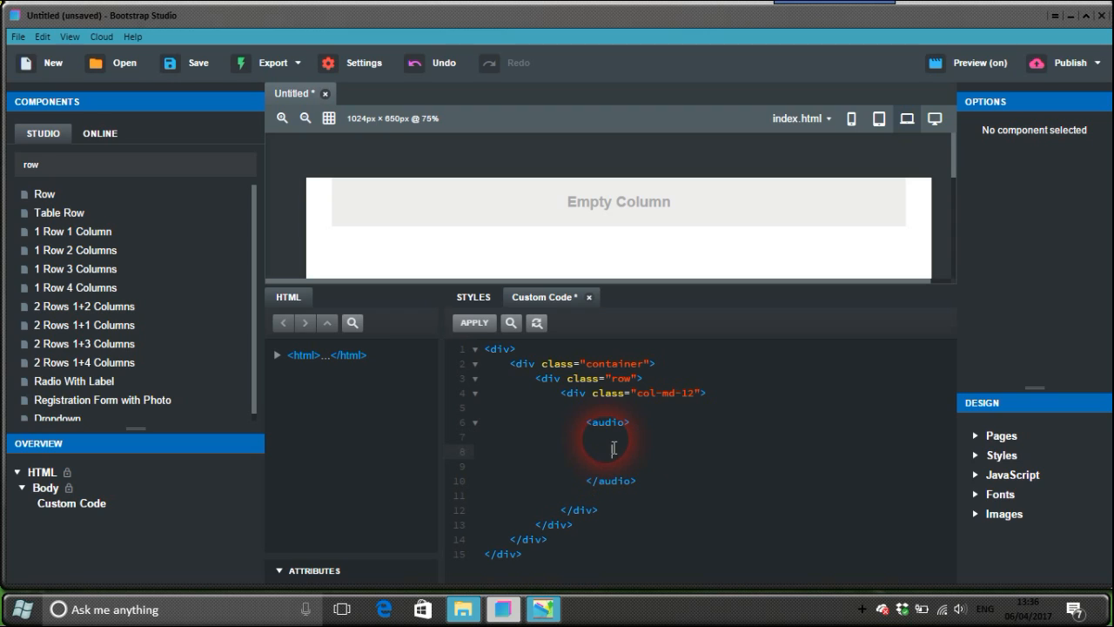
- Nest a <source src=""> line and give the audio tag a controls="" attribute
text(<sou)
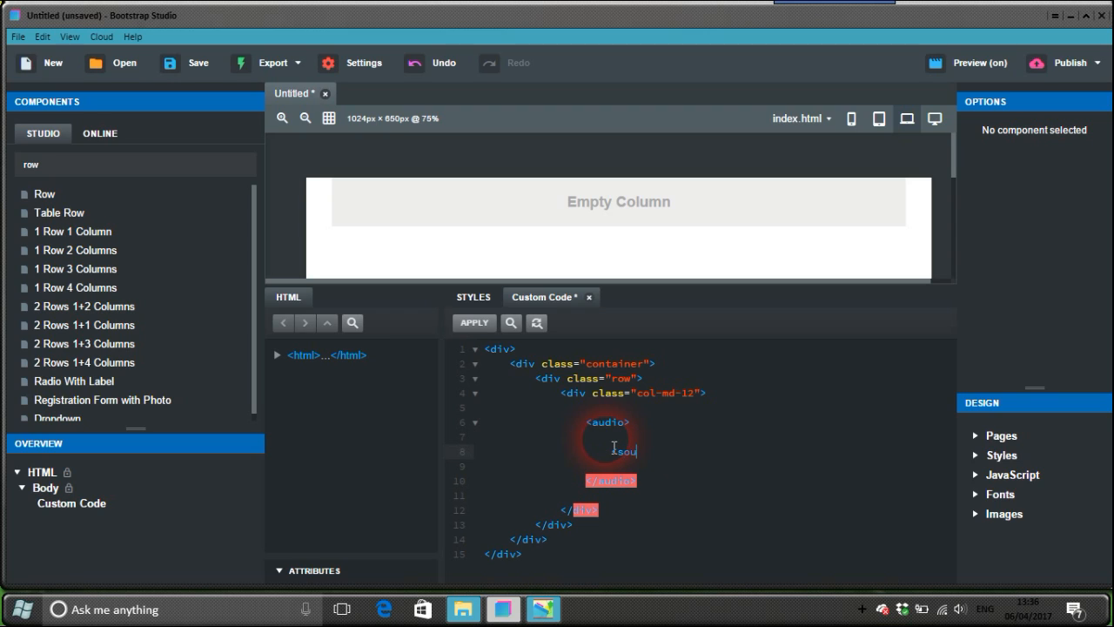
text(rce)
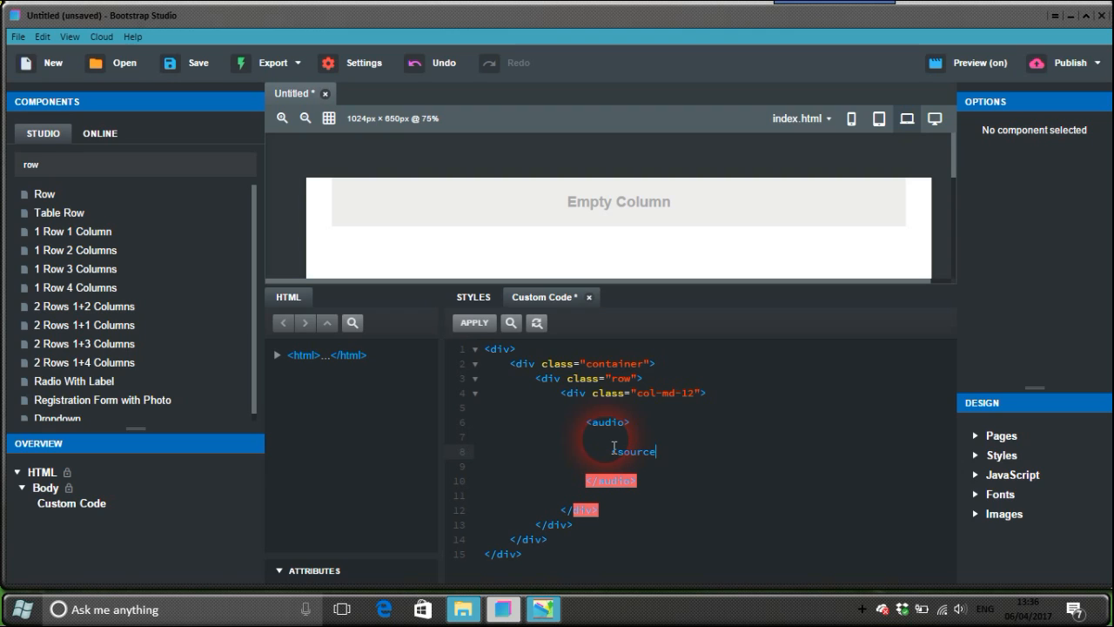
text(src)
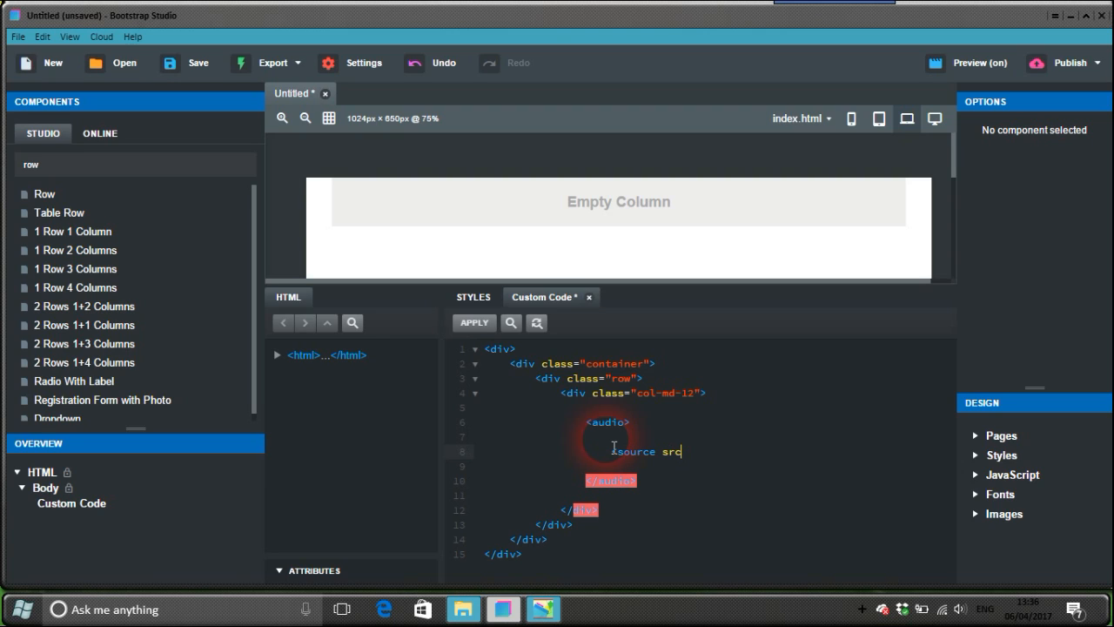
text(=)
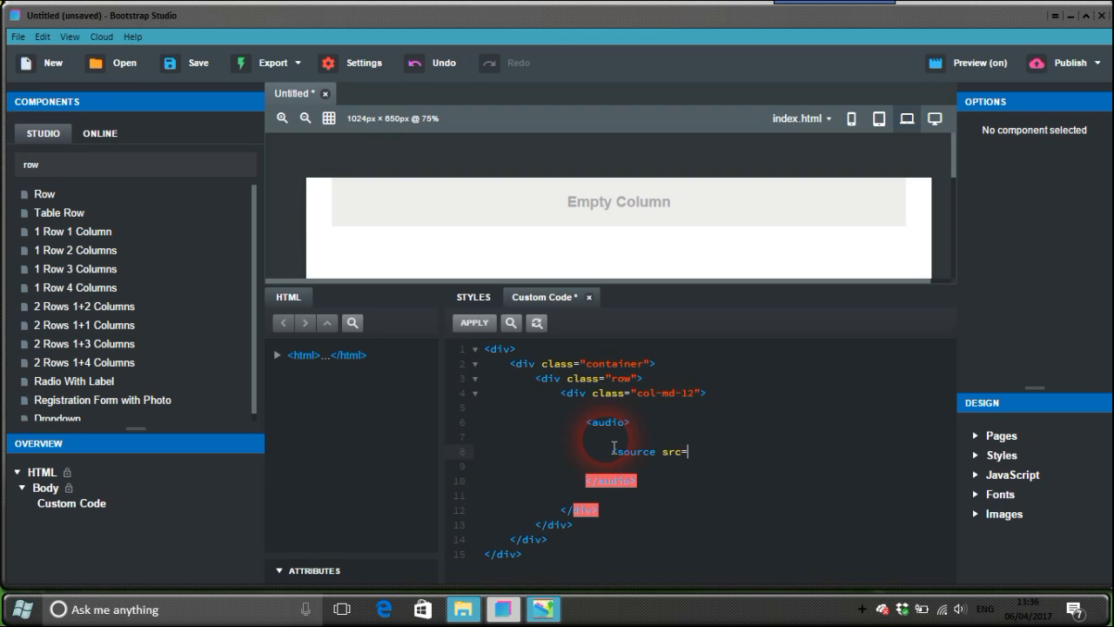
text("")
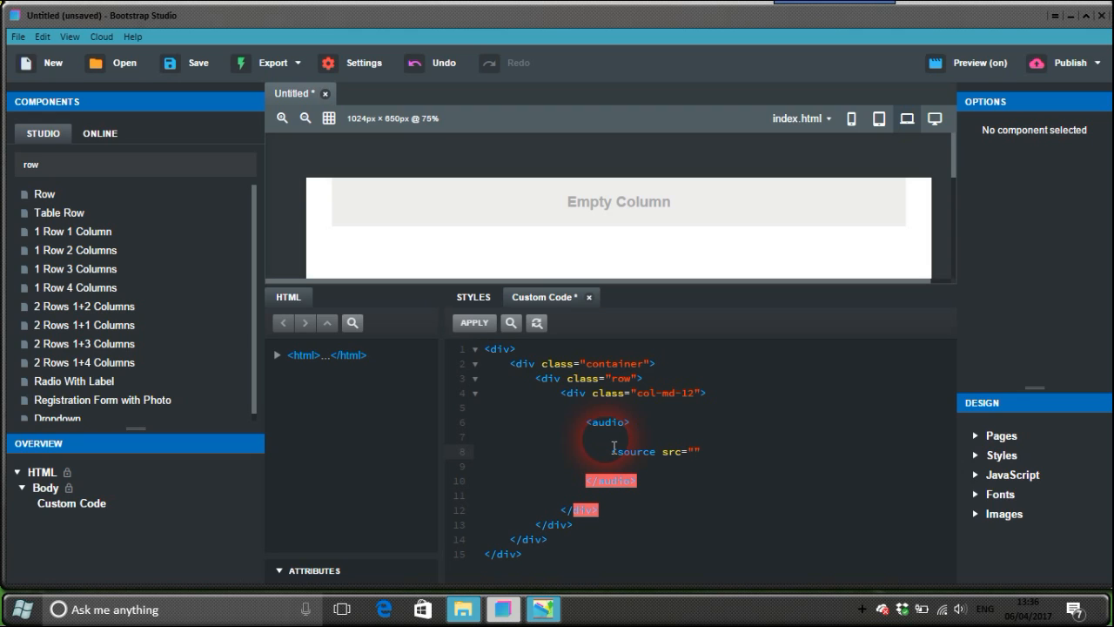
text(>)
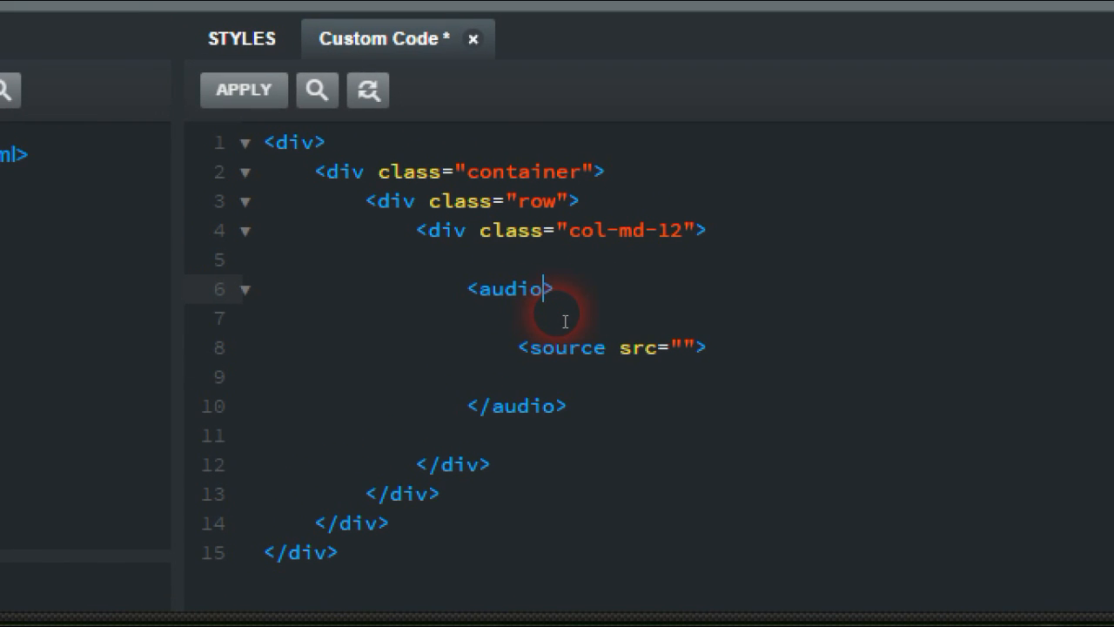
text(controls)
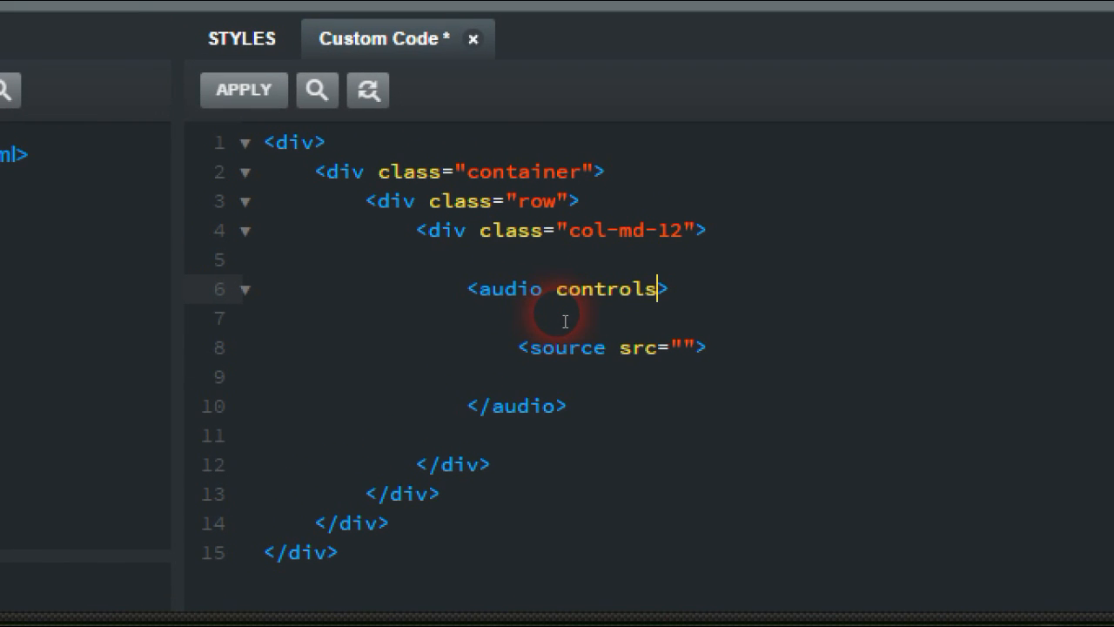
text(="")
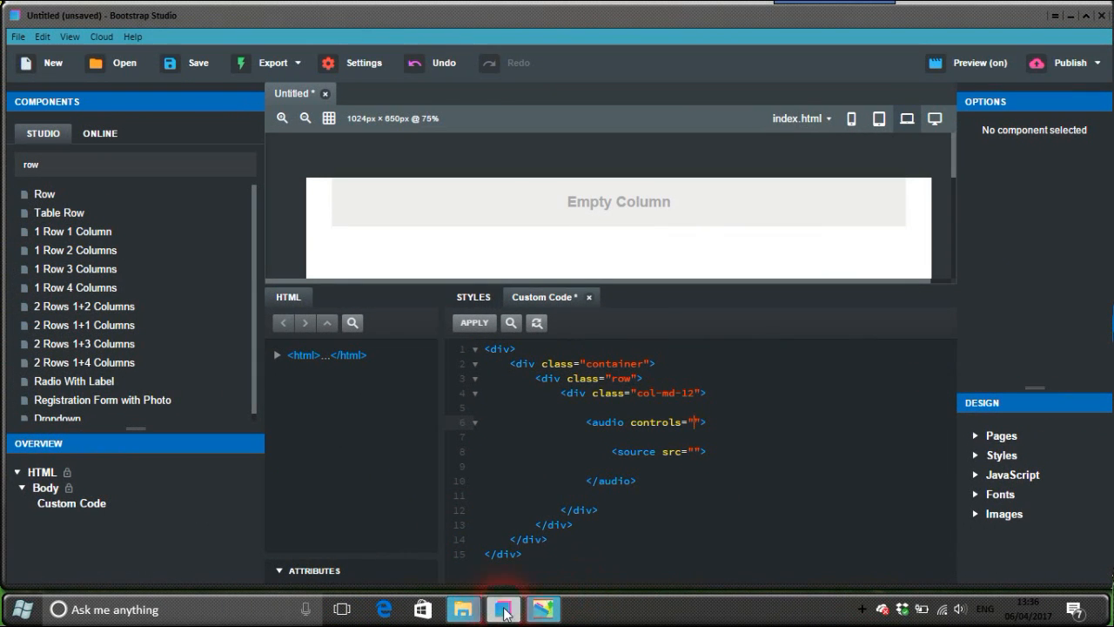
click(503, 609)
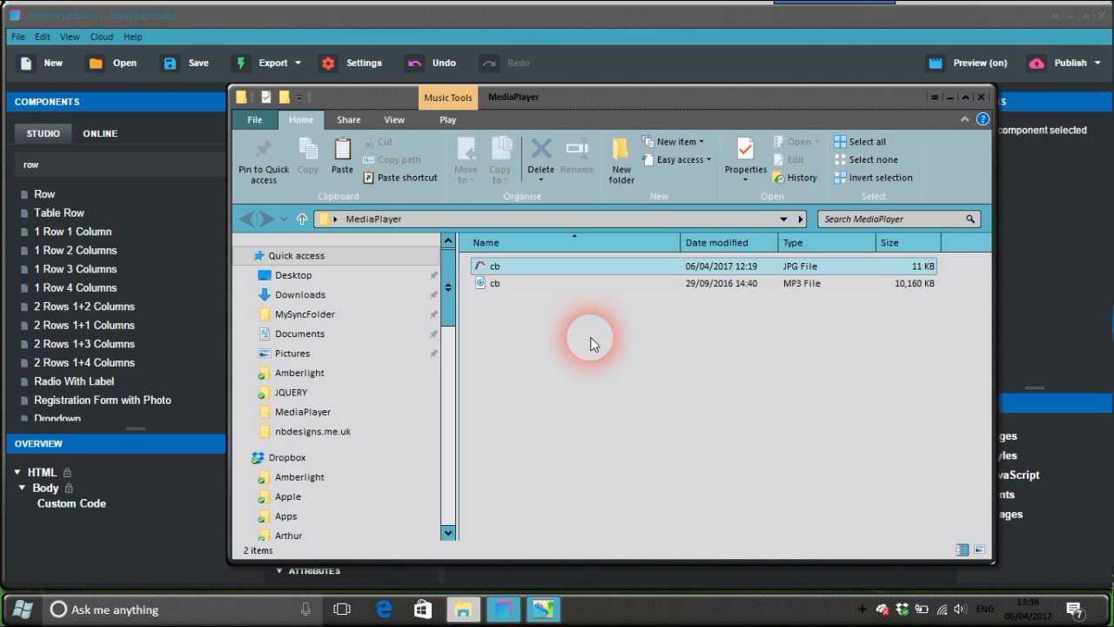
mouse_move(503, 607)
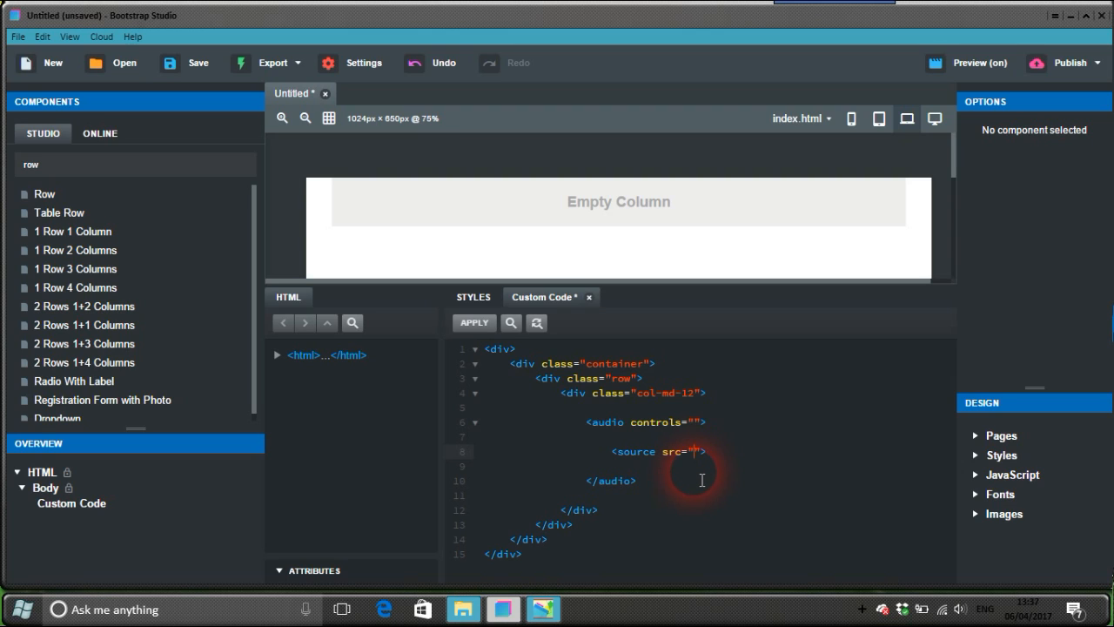
- Point the source to cb.mp3, apply the code, and show the Preview dialog with local URLs
text(cb.mp3)
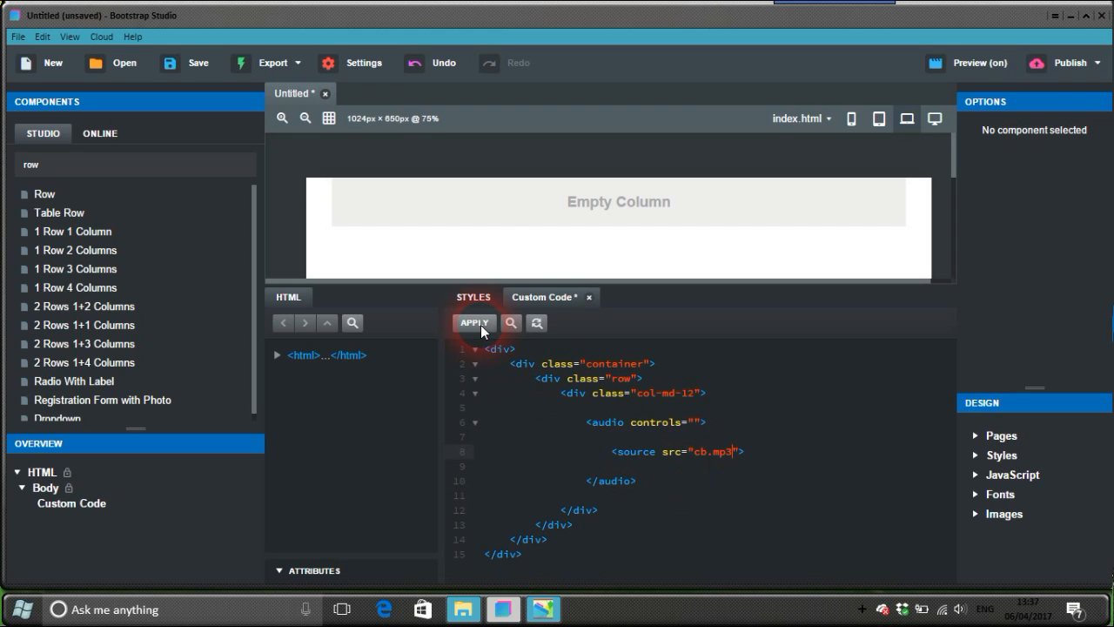
click(473, 322)
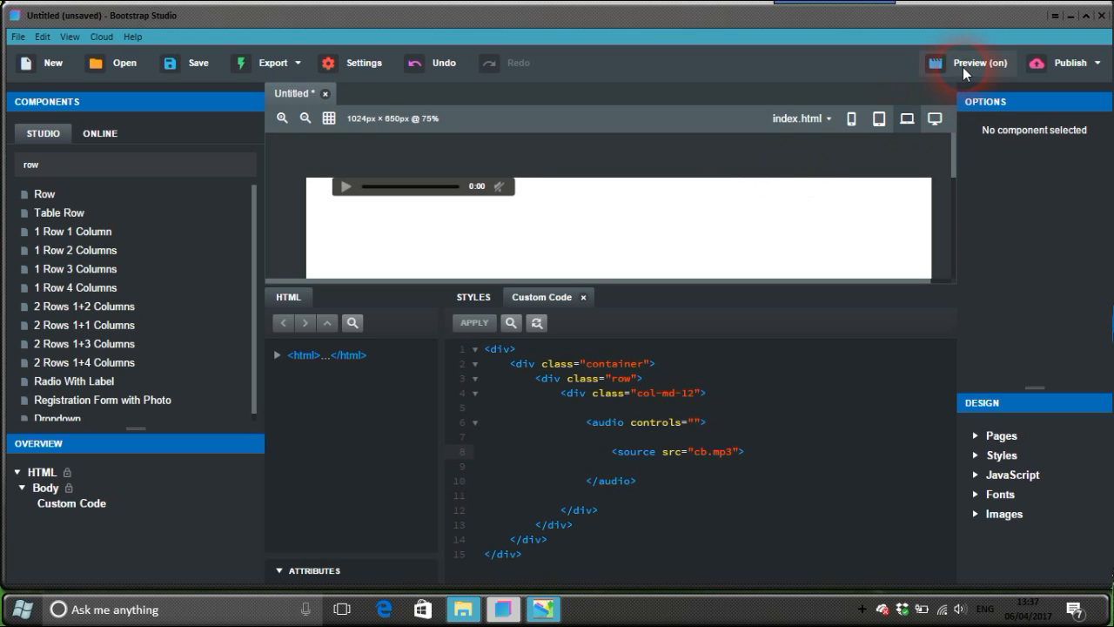
click(968, 63)
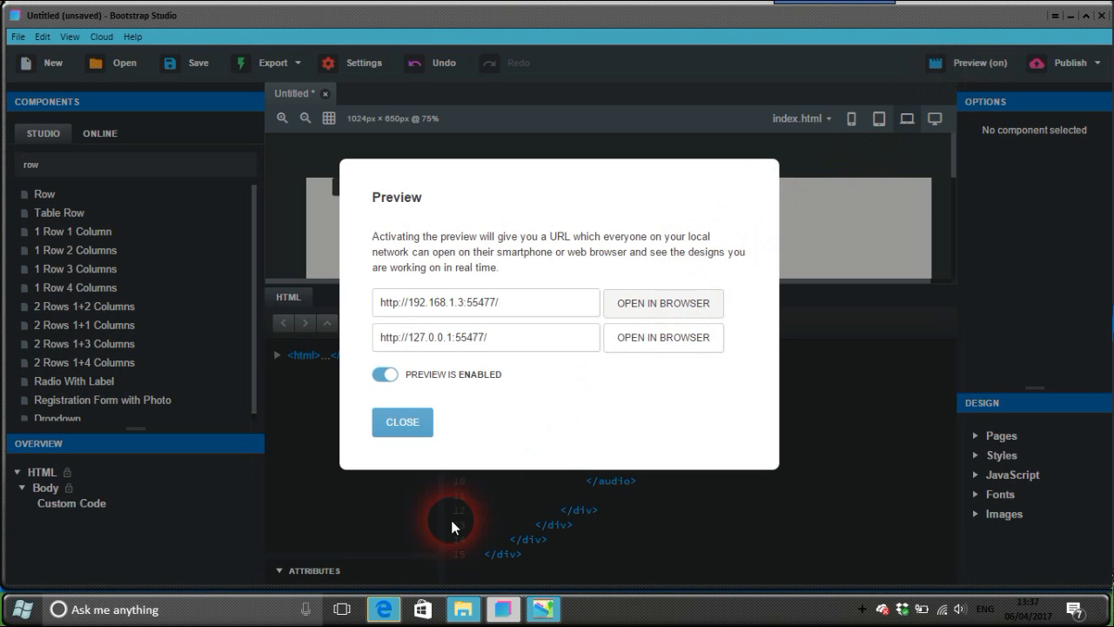
- View the preview in Edge, try playing the audio (unsupported file type), and return to the design
click(663, 303)
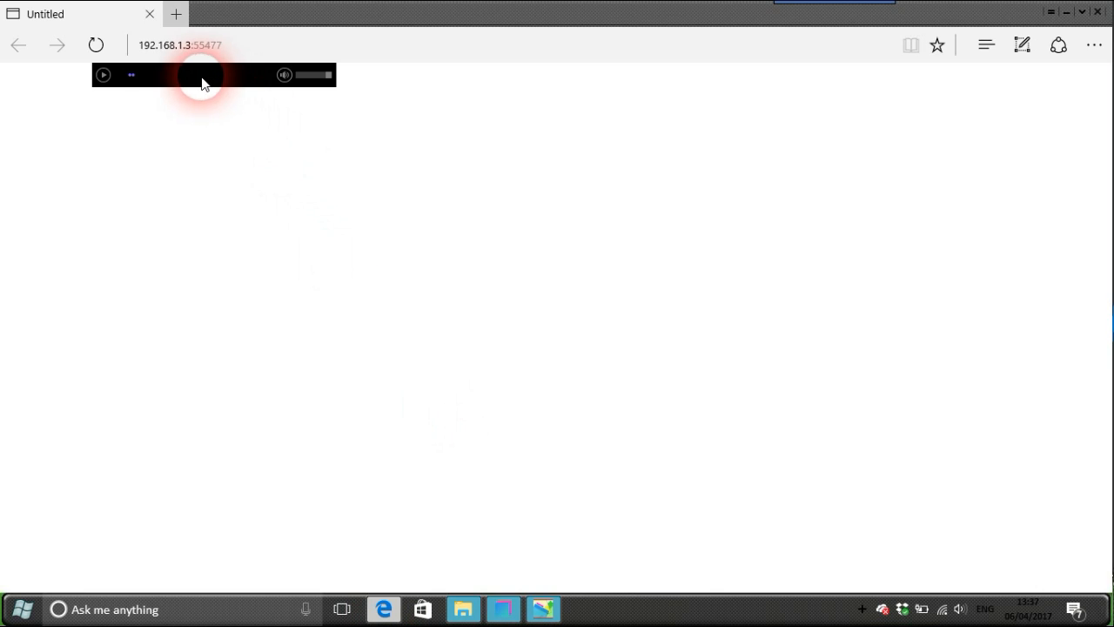
click(102, 73)
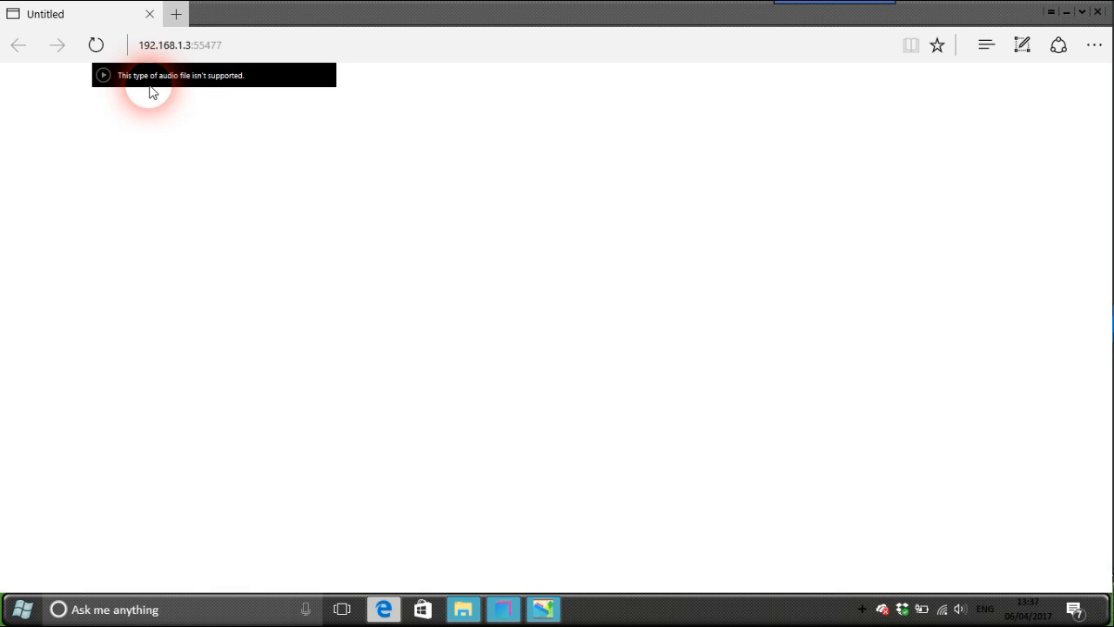
mouse_move(503, 609)
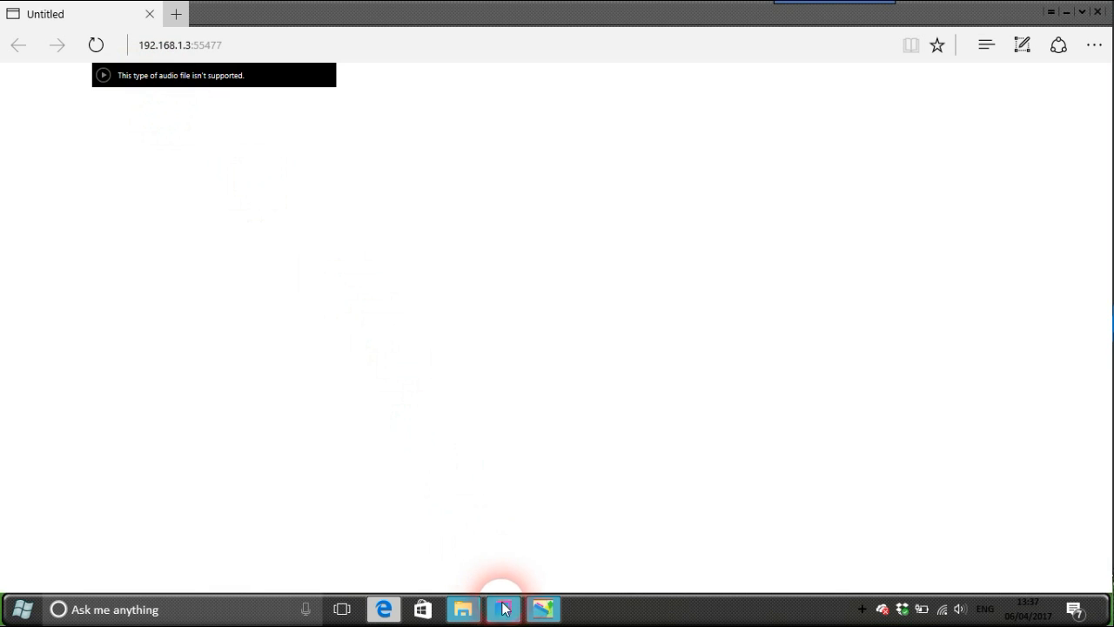
click(502, 609)
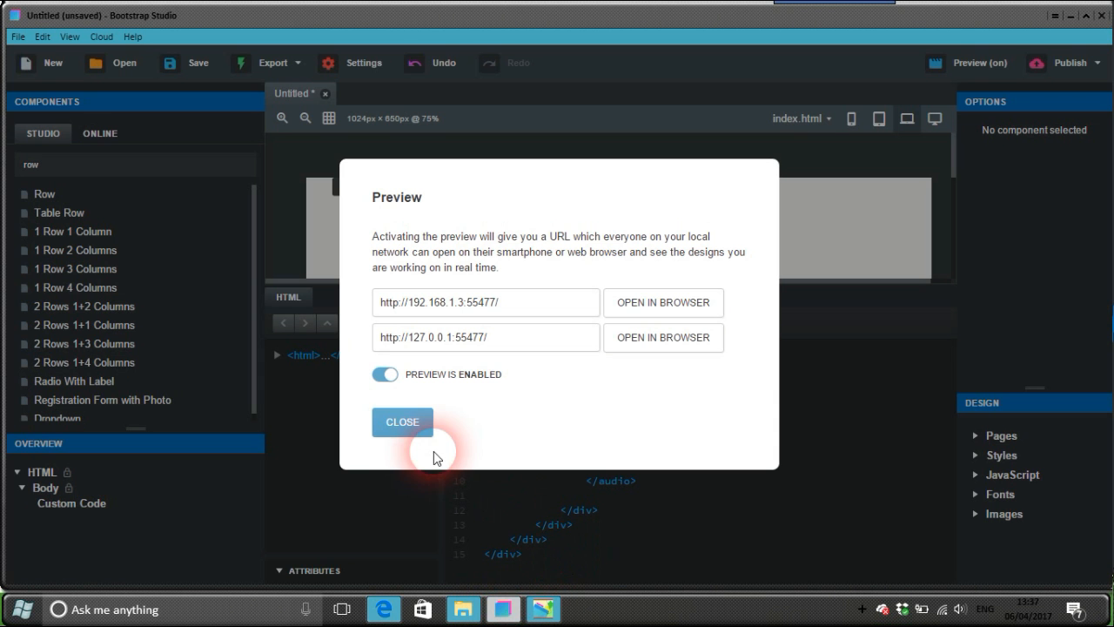
- Close the Preview dialog to get back to the custom audio code
click(400, 423)
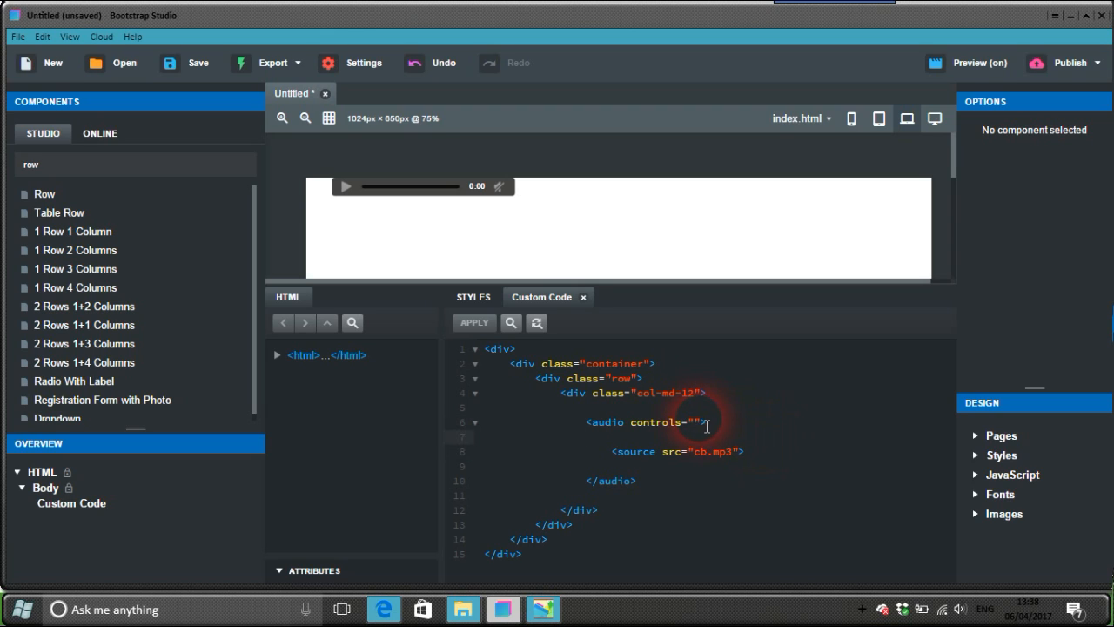
mouse_move(804, 428)
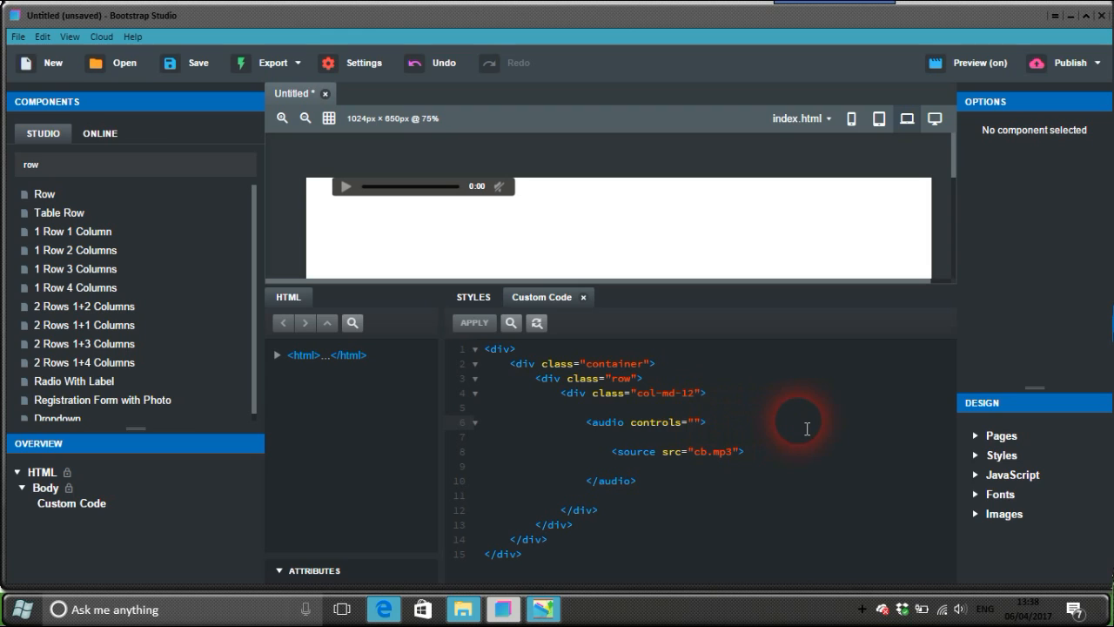
- Add style="margin-left:auto;margin-right:auto;display:block" to the audio tag, apply, and glance at the media folder
text(style=")
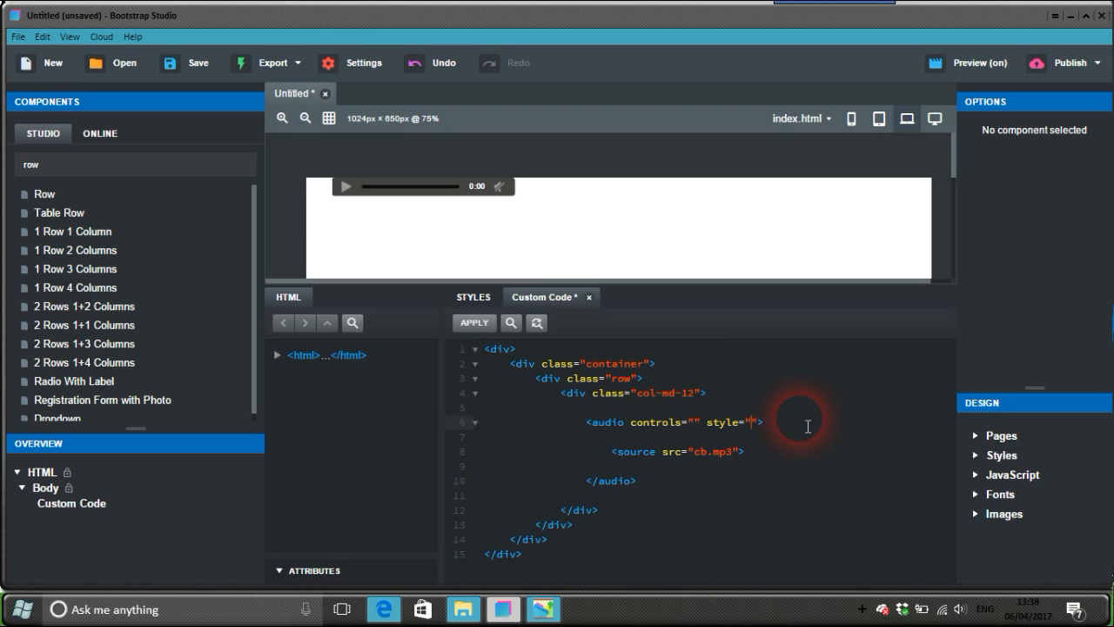
text(margin-left)
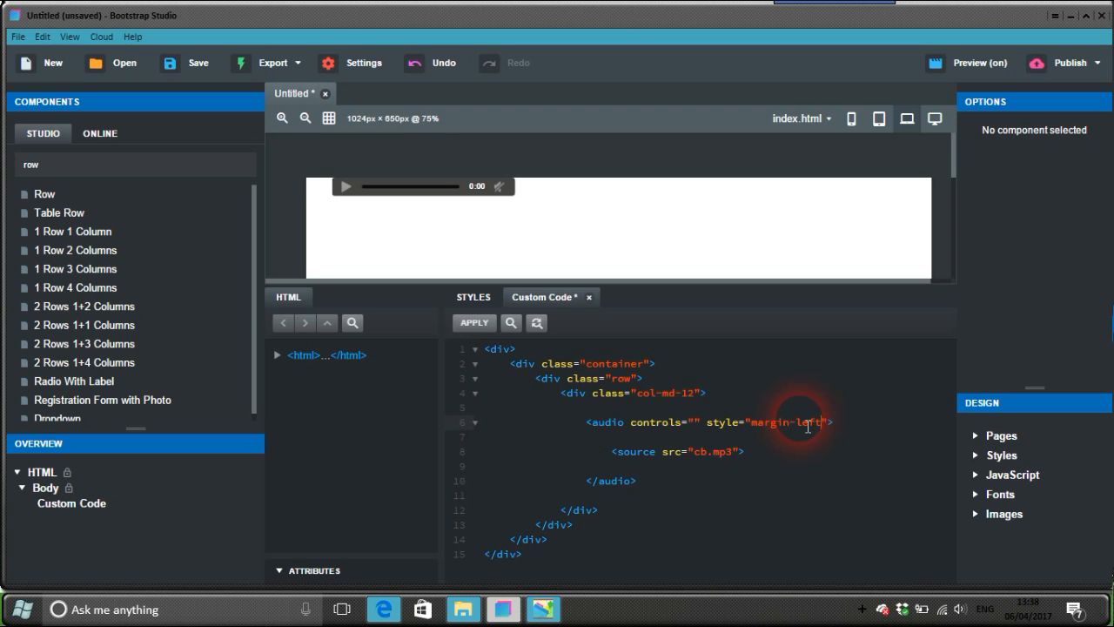
text(auto)
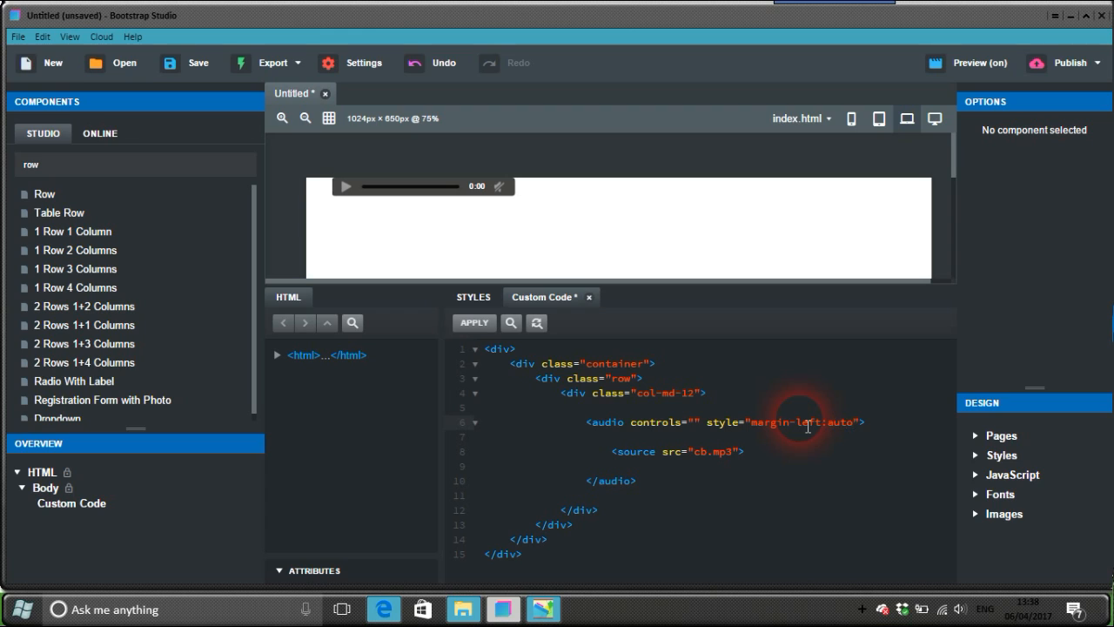
text(;margin-)
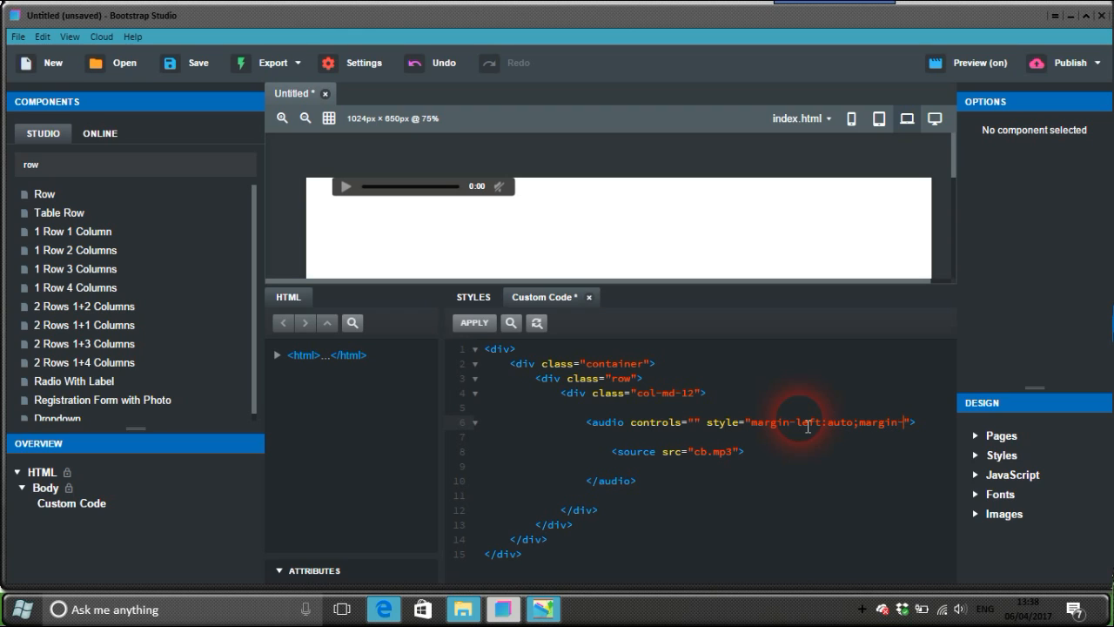
text(right:auto;)
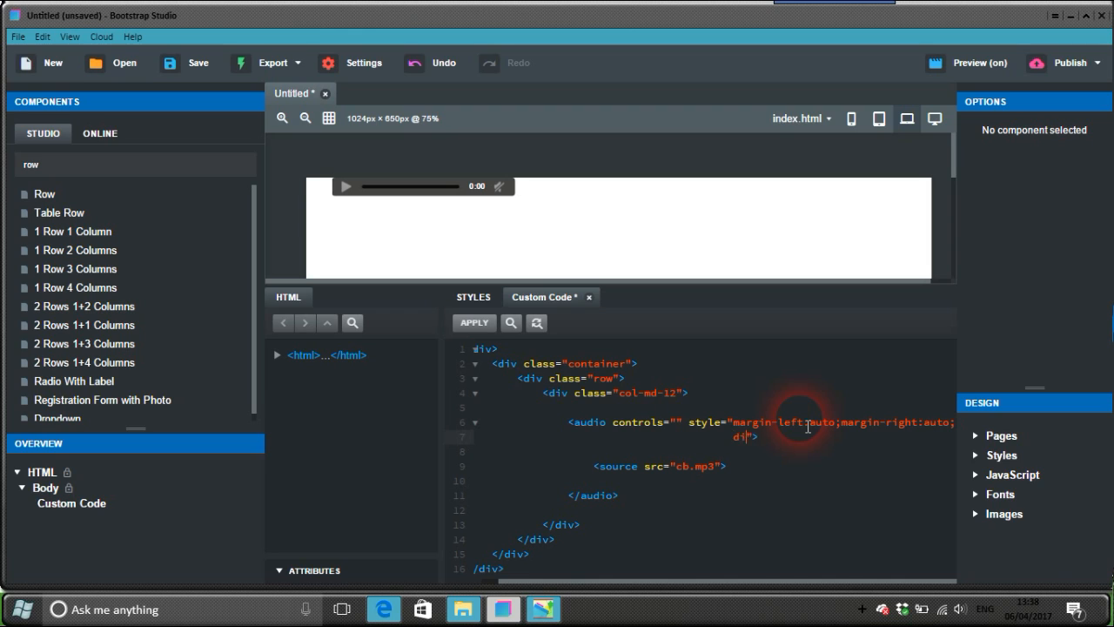
text(display:block)
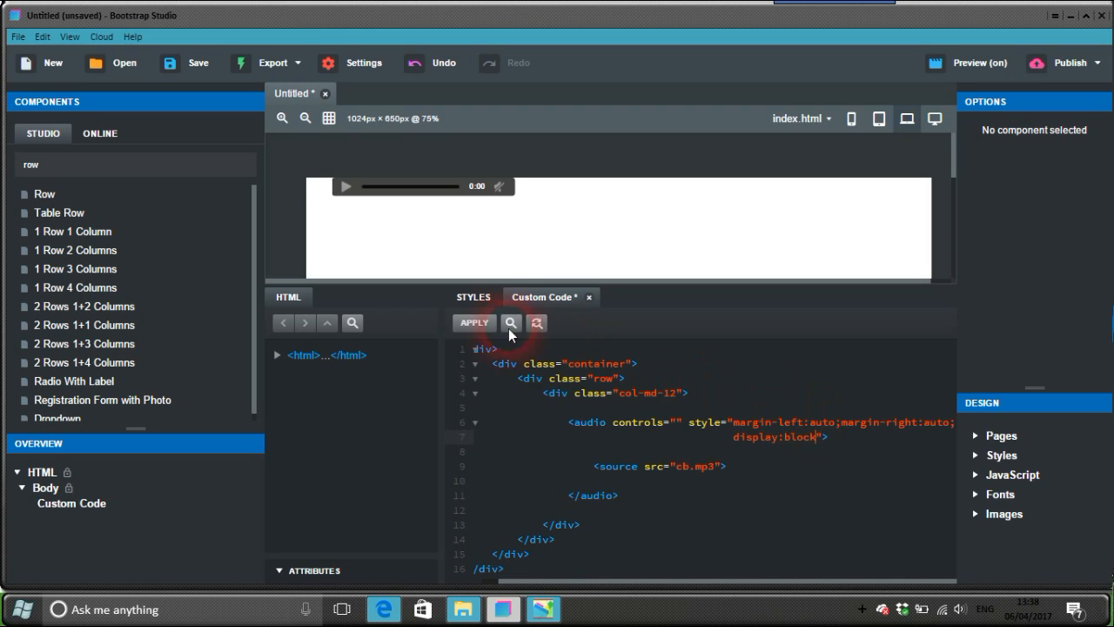
click(585, 201)
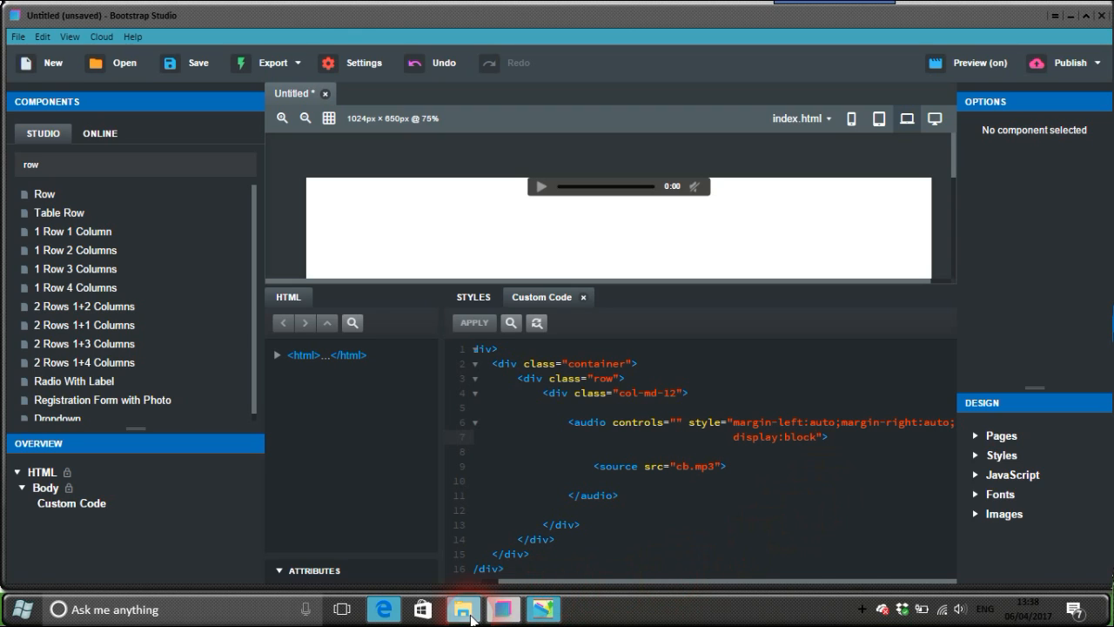
click(463, 609)
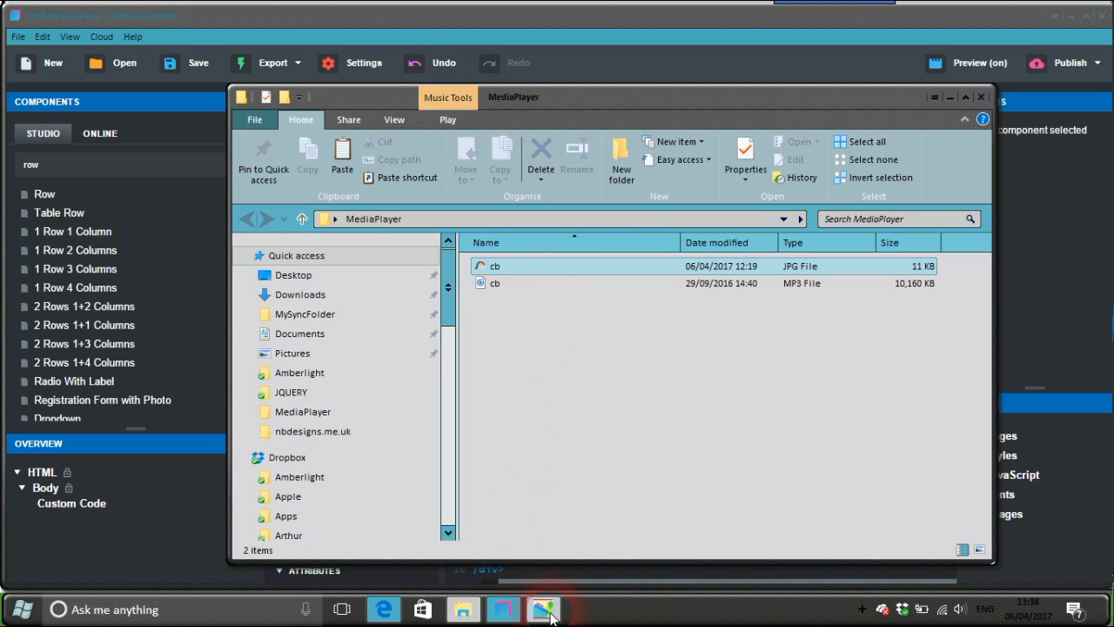
mouse_move(504, 607)
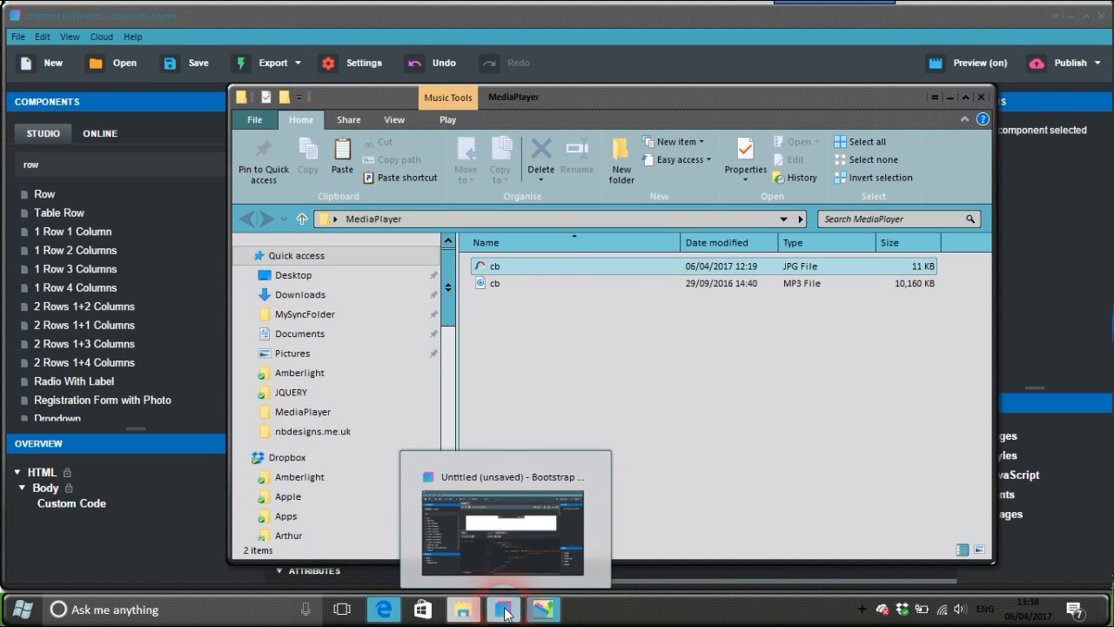
click(503, 609)
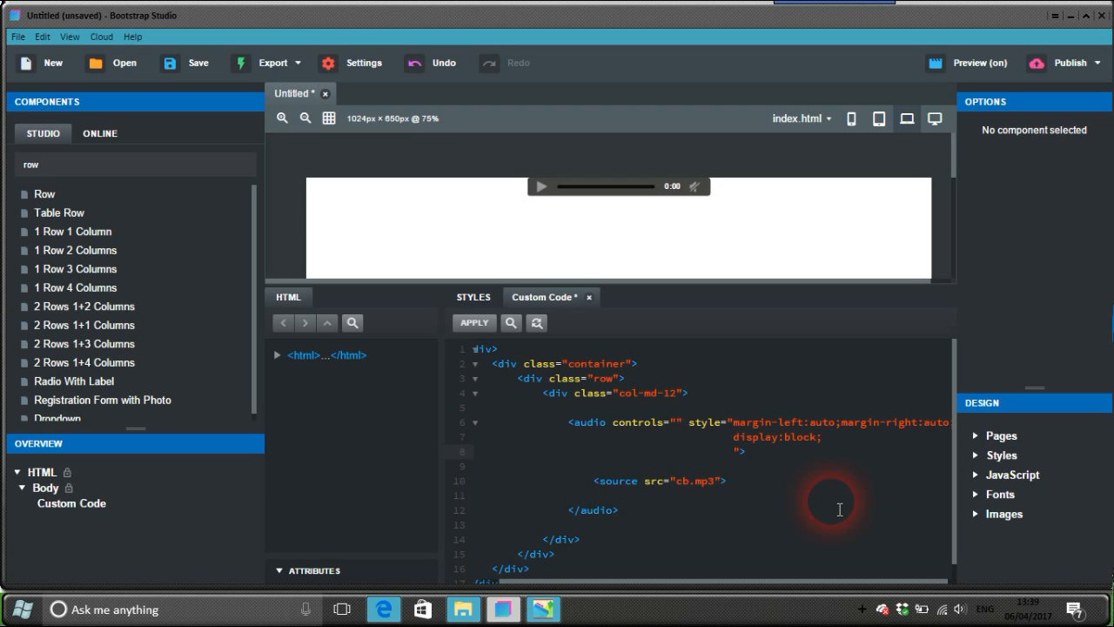
- Append background-image:url('cb.jpg'); to the audio tag's inline style
text(b)
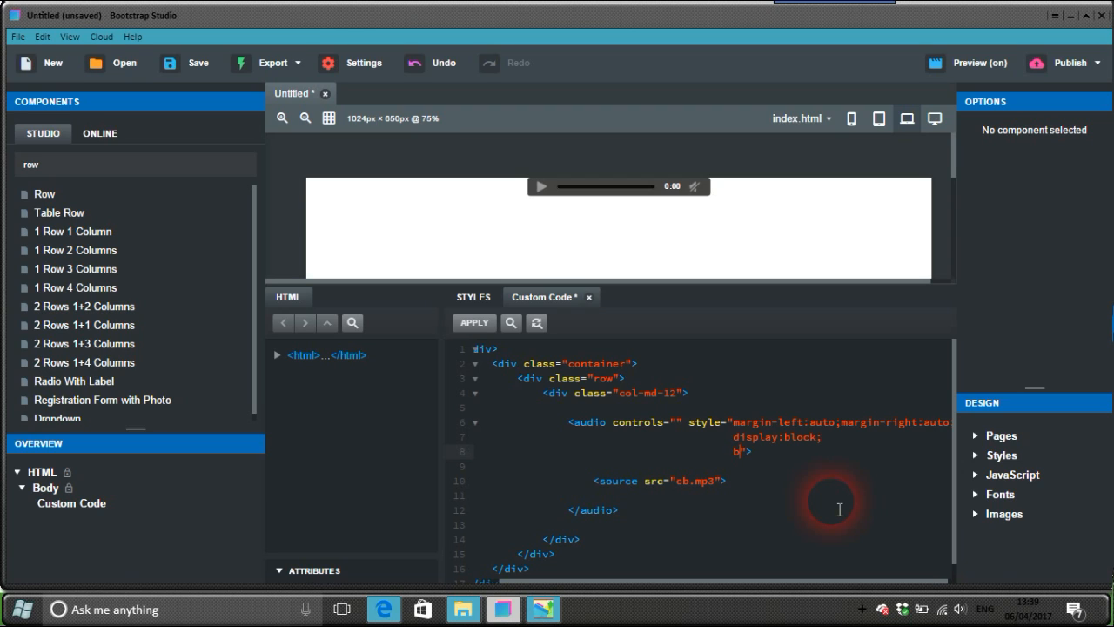
text(ackground-)
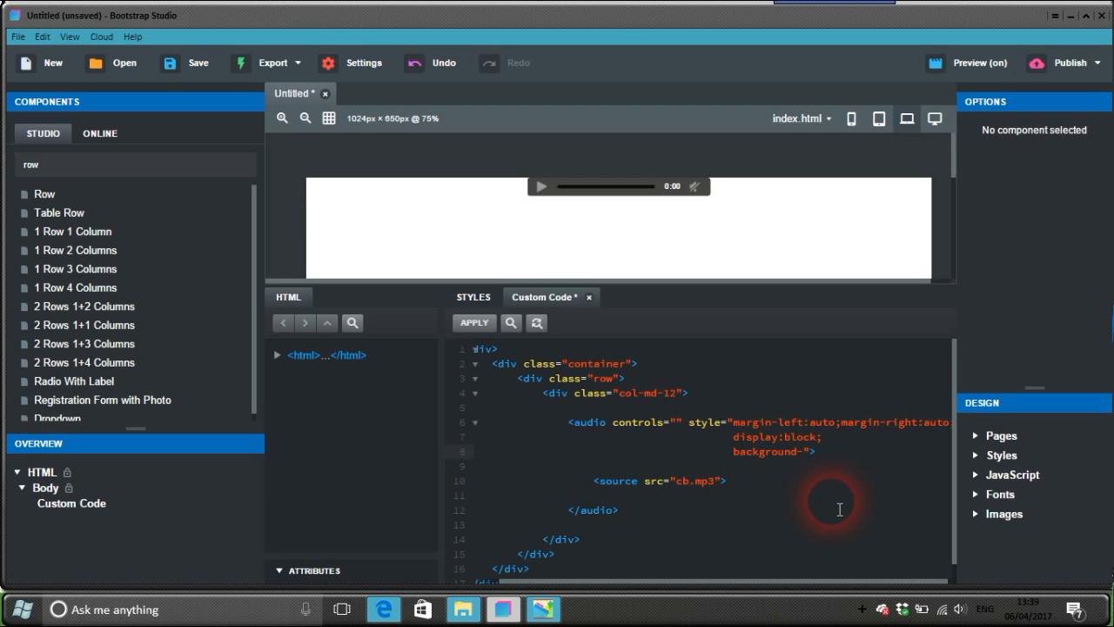
text(image:url()
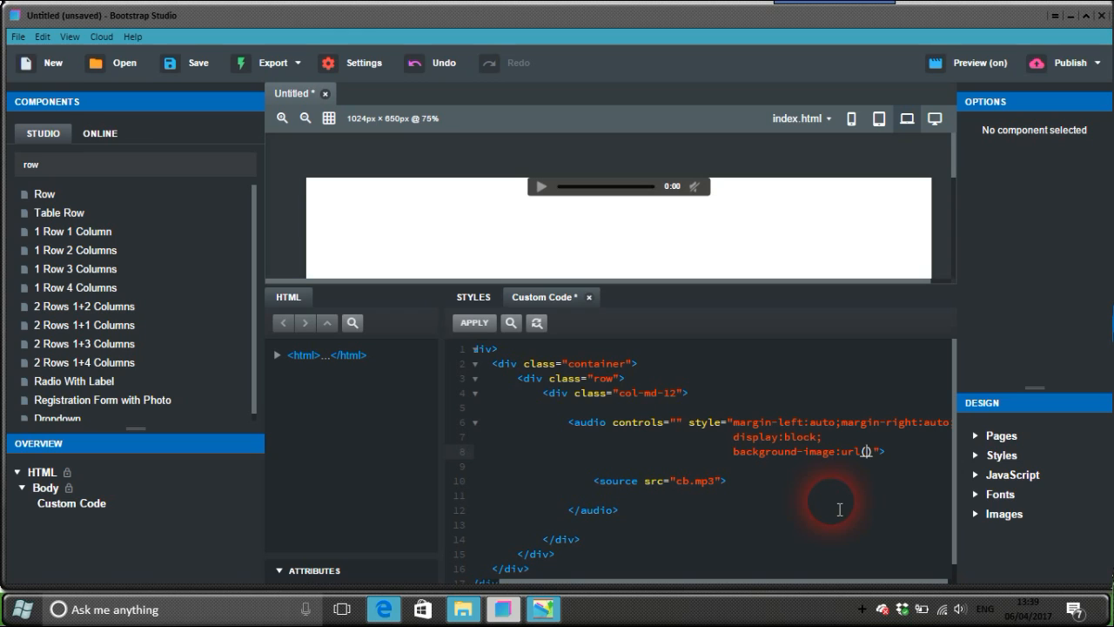
text(')
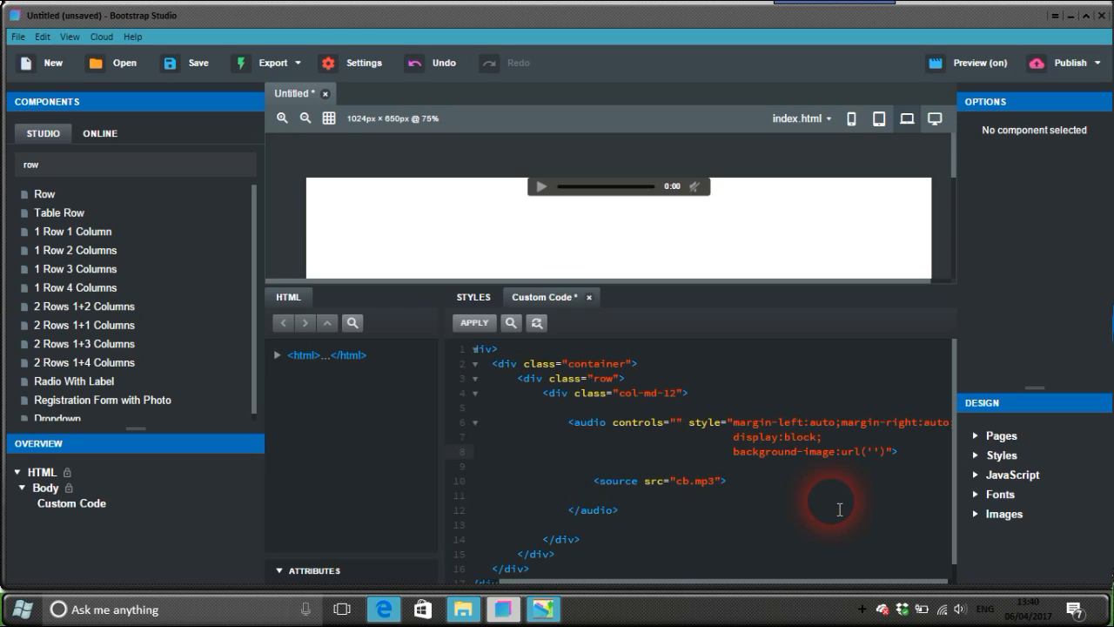
text(cb.jpg)
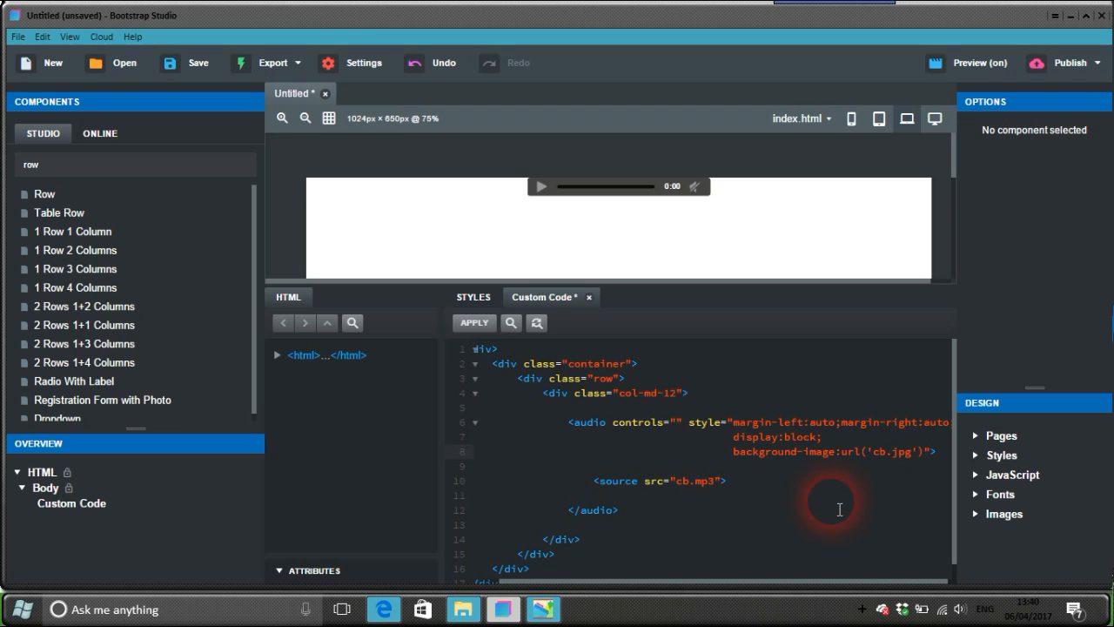
mouse_move(947, 454)
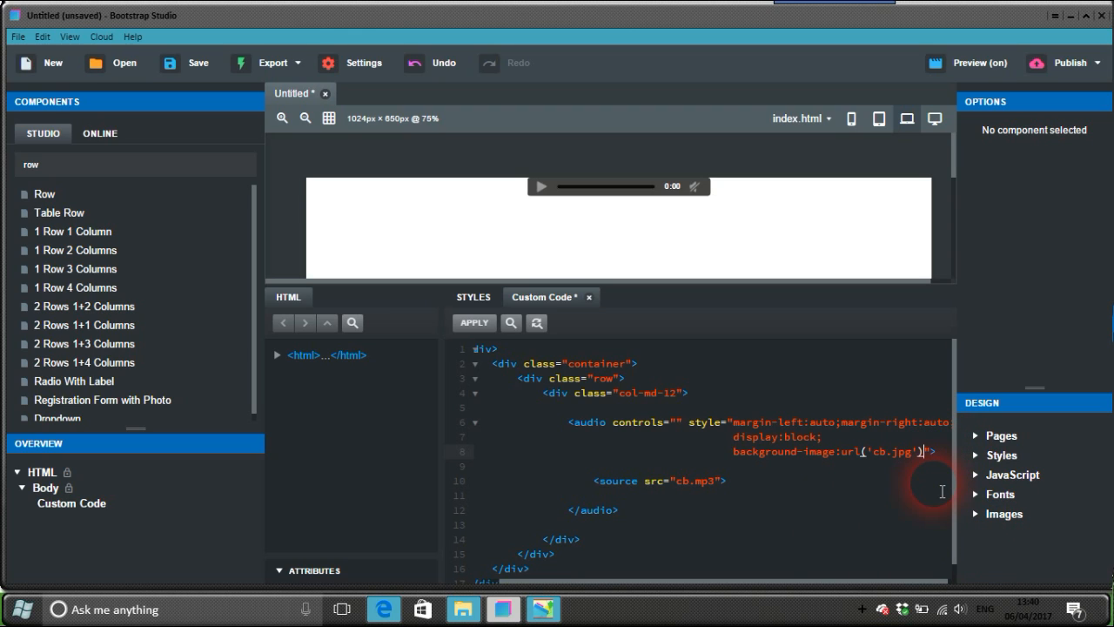
text(;)
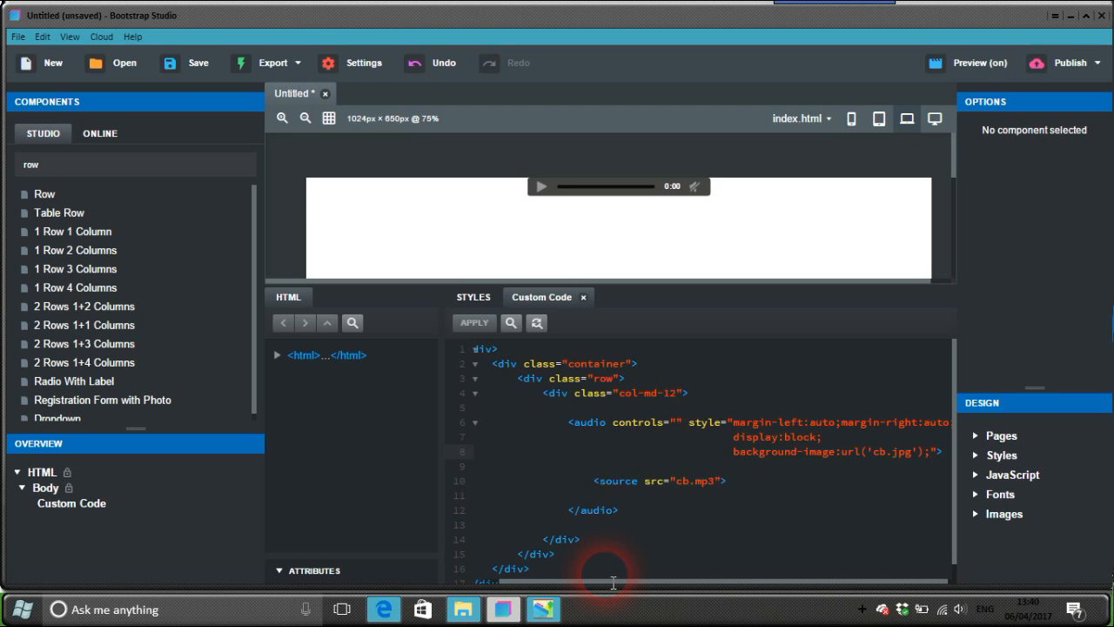
- Set the Custom Code block's animation to Trigger Hover, Type bounce, and play it
click(734, 184)
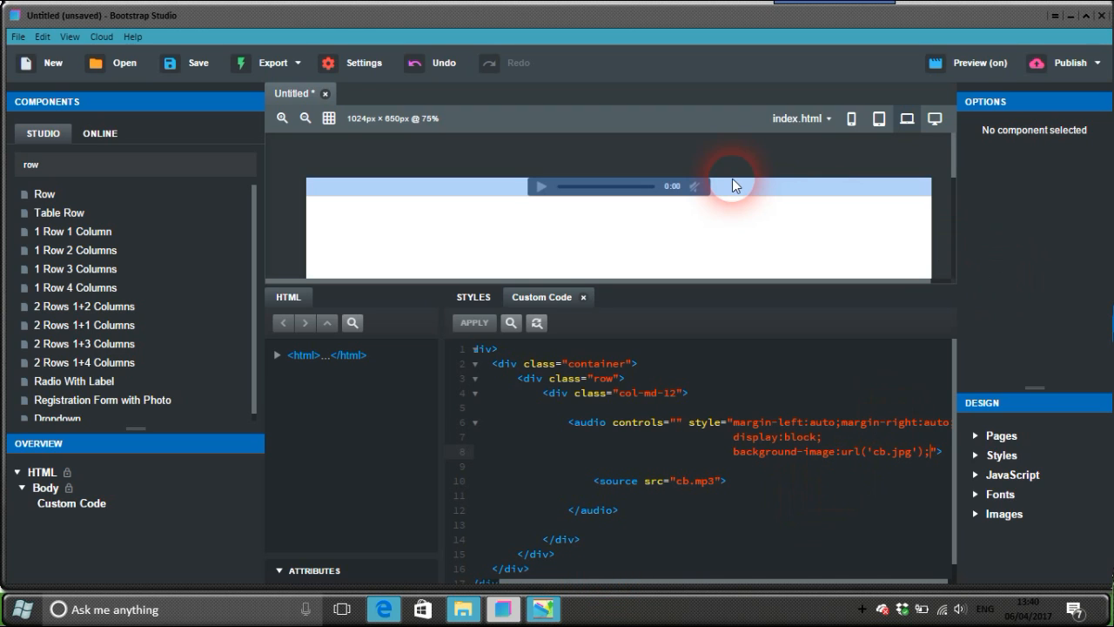
click(731, 185)
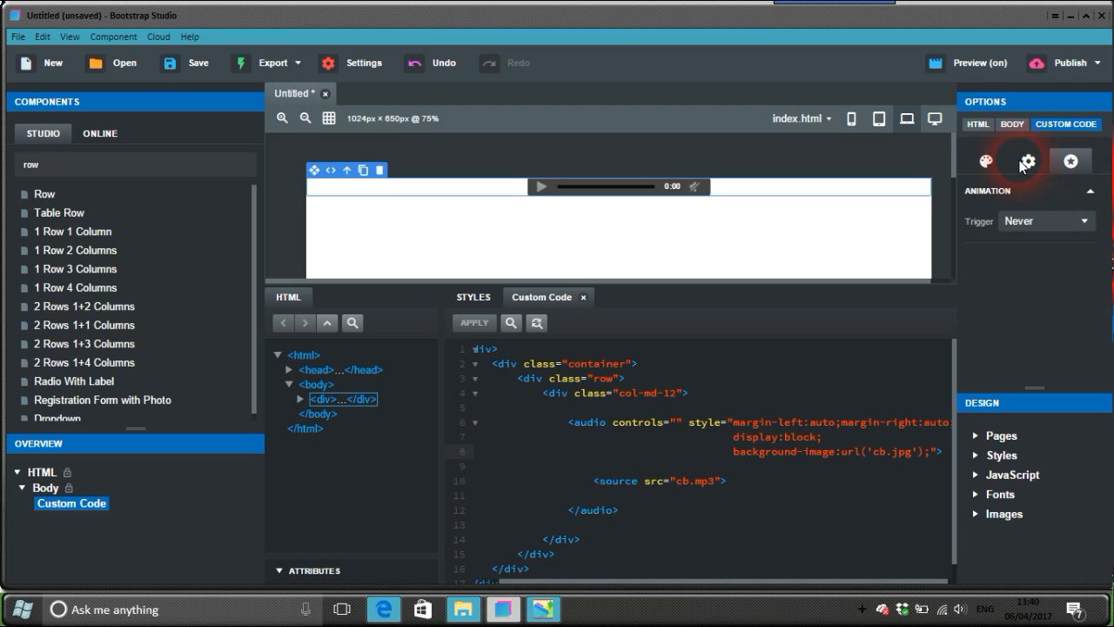
click(985, 160)
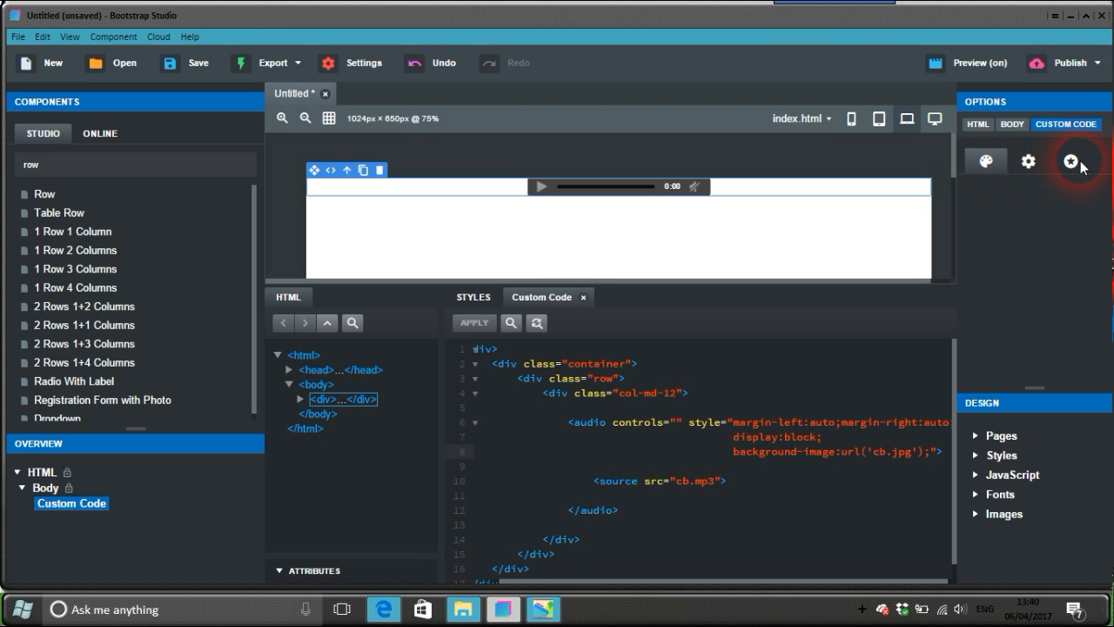
click(1070, 160)
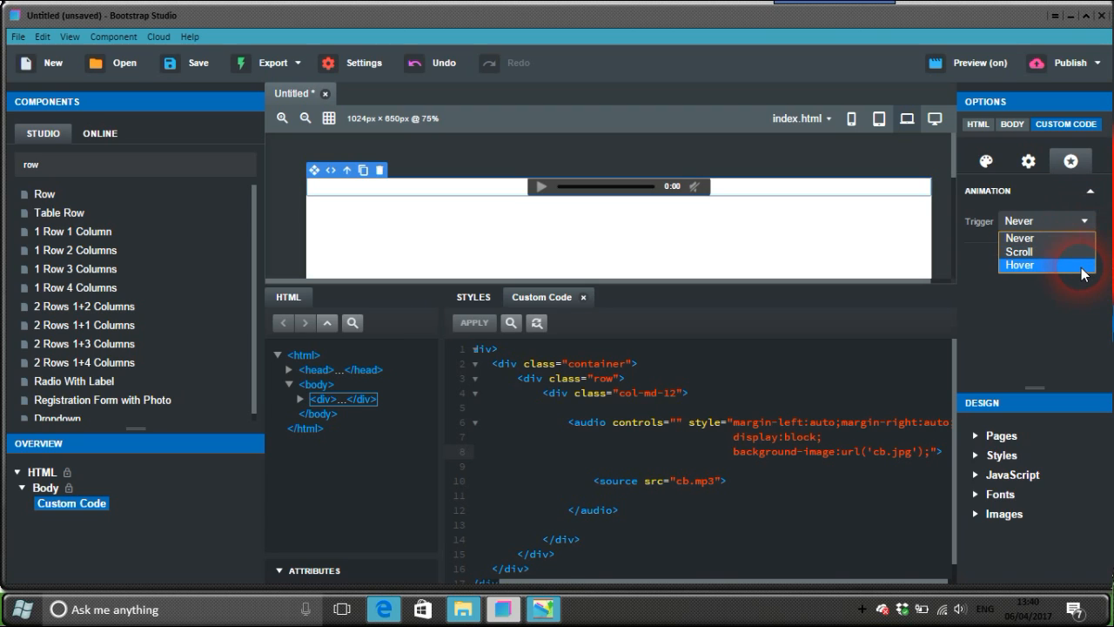
click(1020, 264)
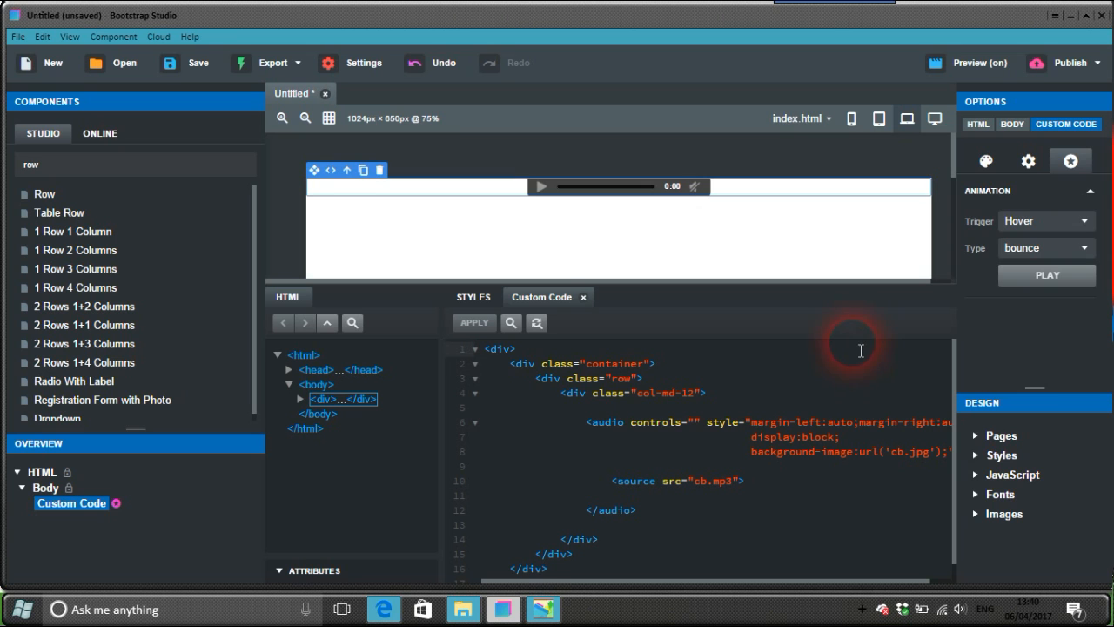
click(1048, 275)
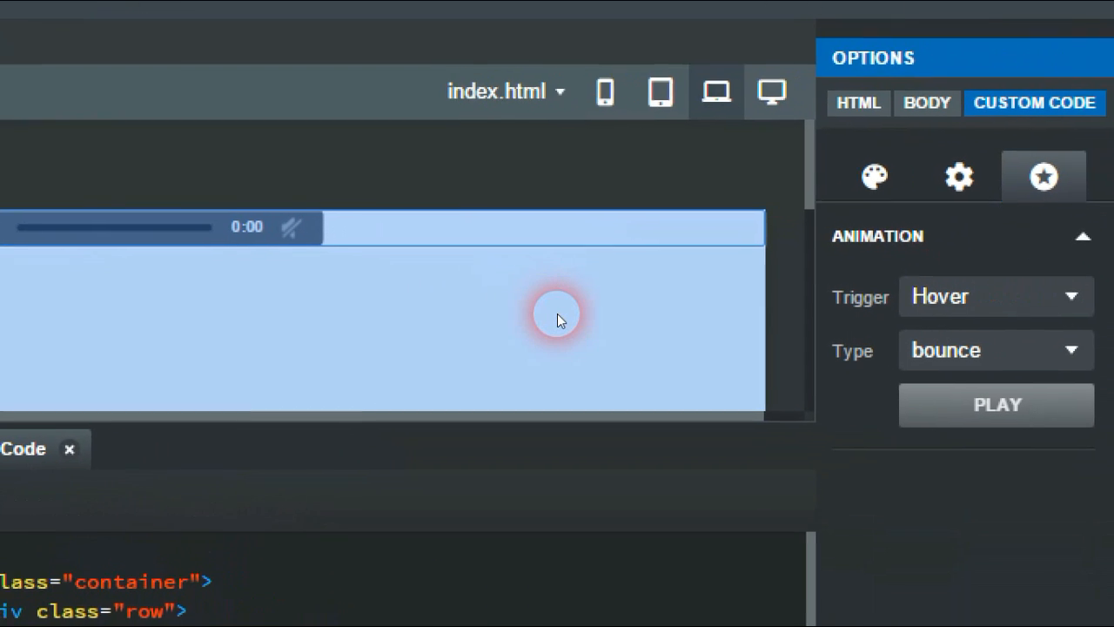
click(996, 403)
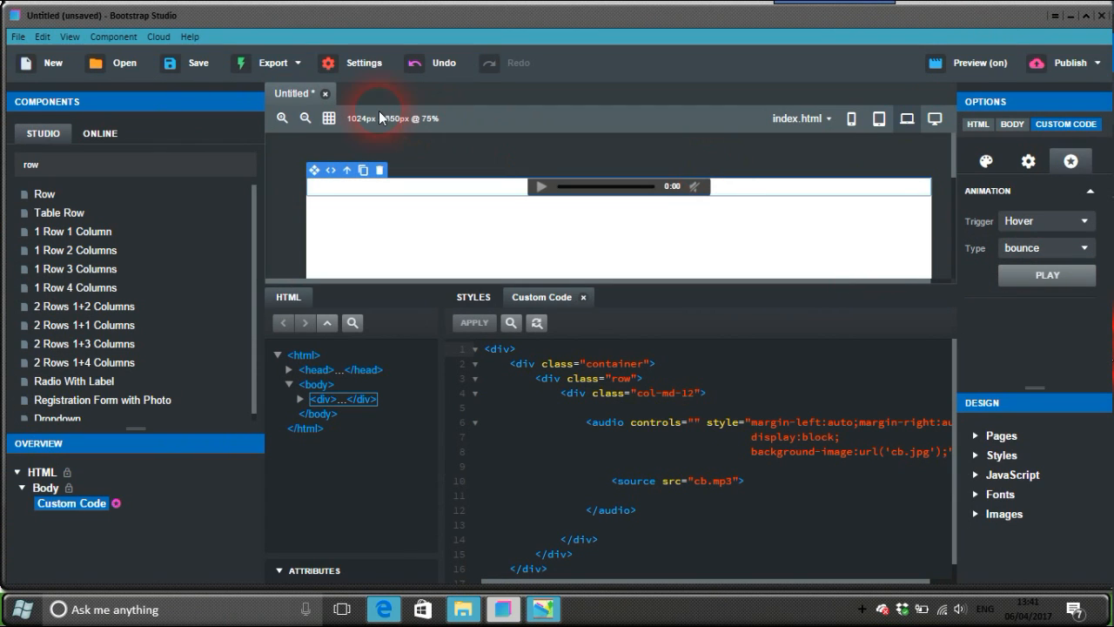
- Export the design to Desktop\MediaPlayer and launch the exported index.html in the browser
click(362, 63)
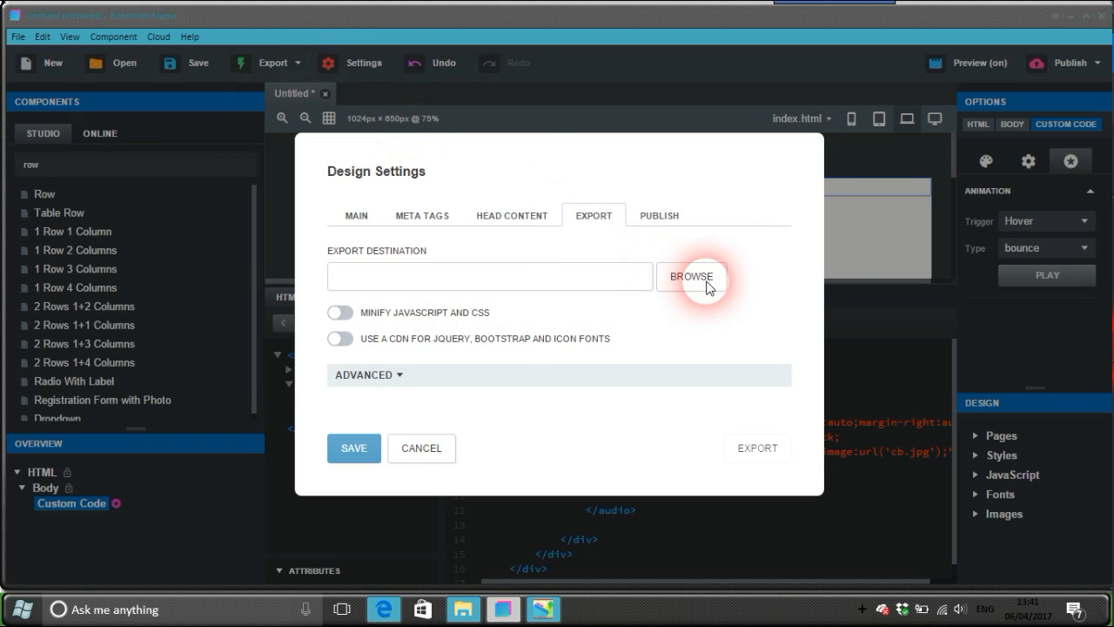
click(689, 276)
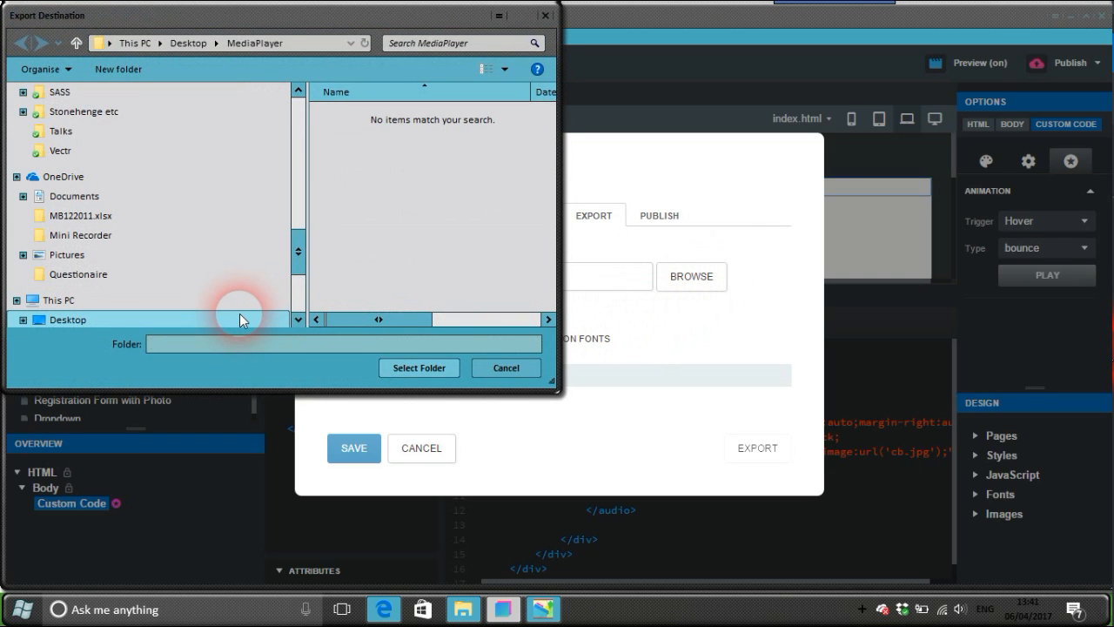
click(68, 320)
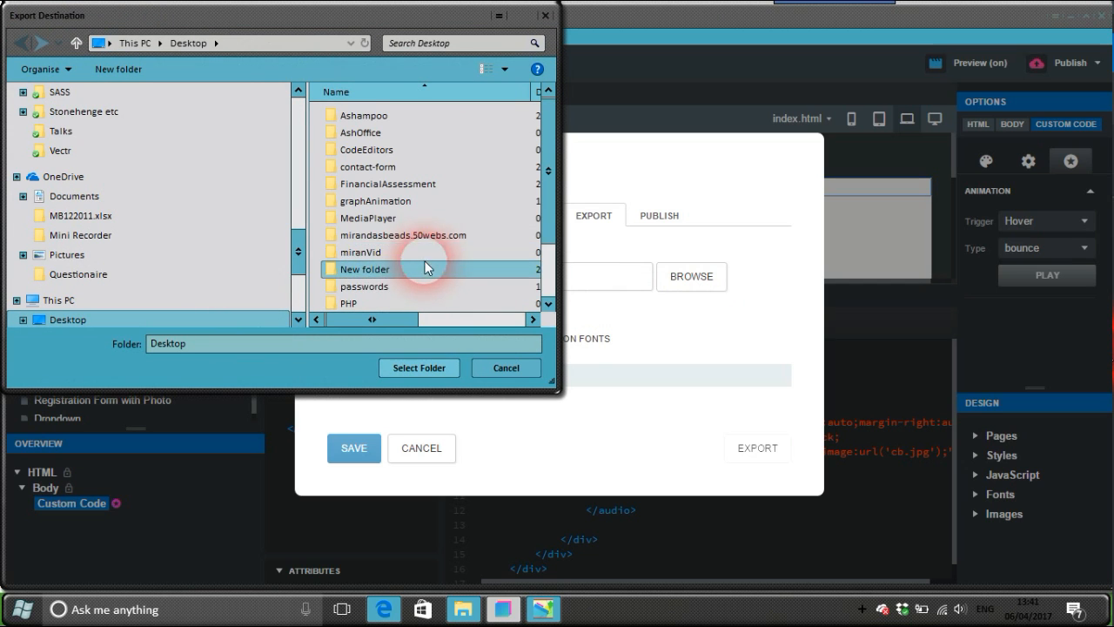
click(369, 217)
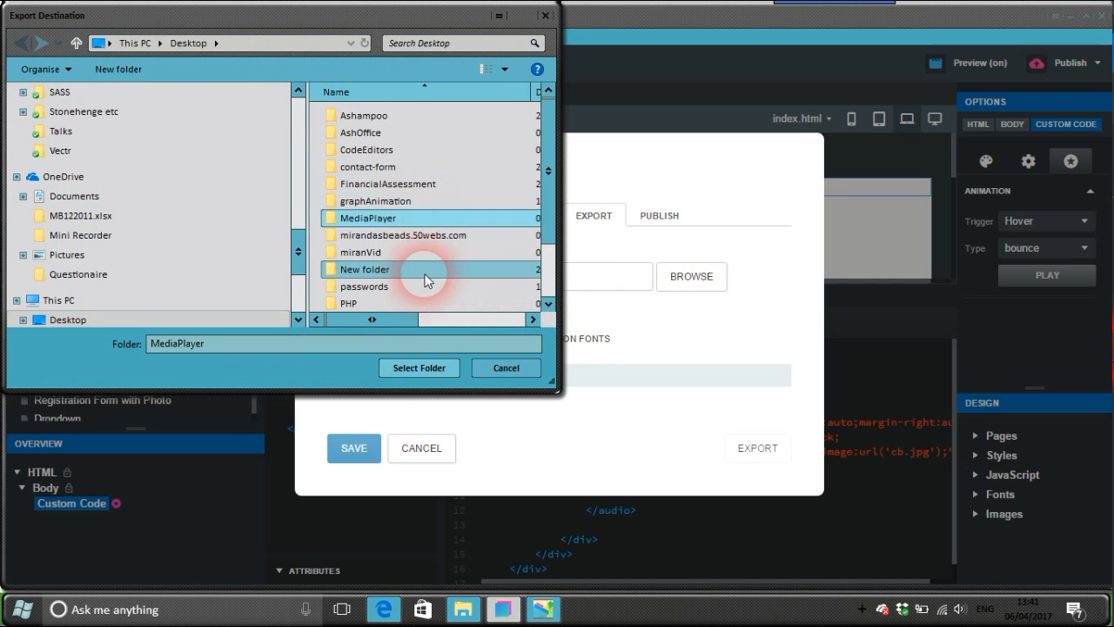
click(418, 367)
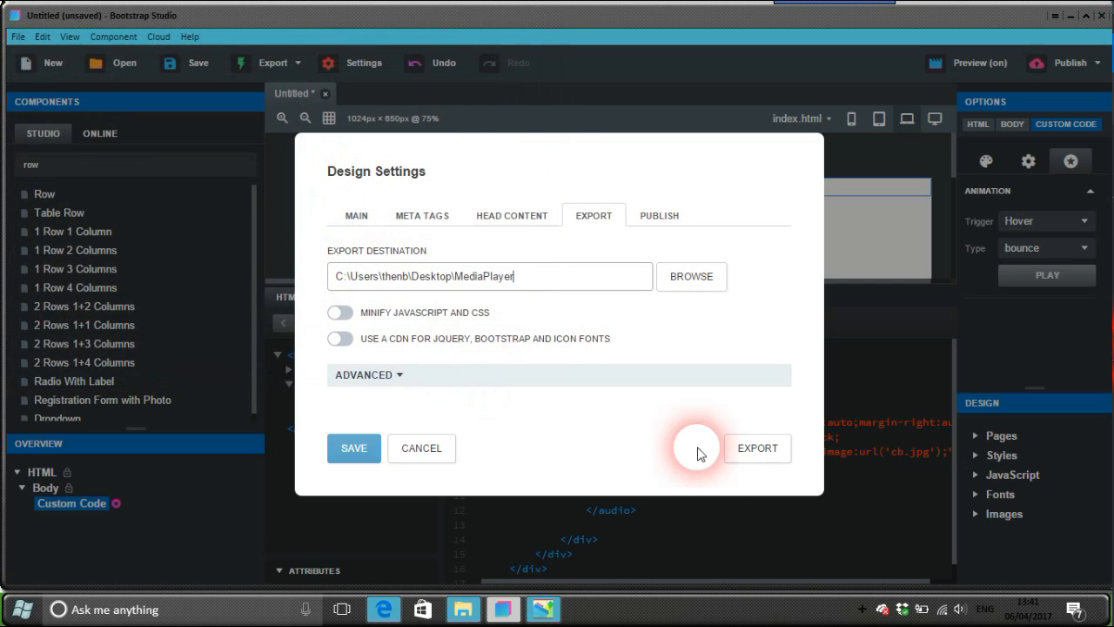
click(755, 447)
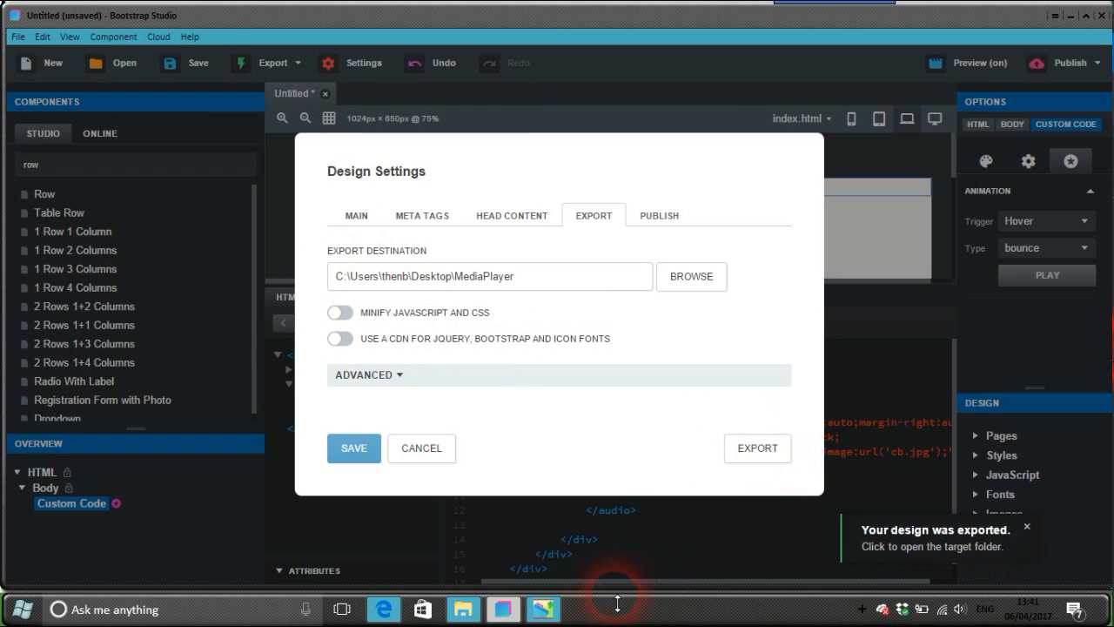
click(932, 538)
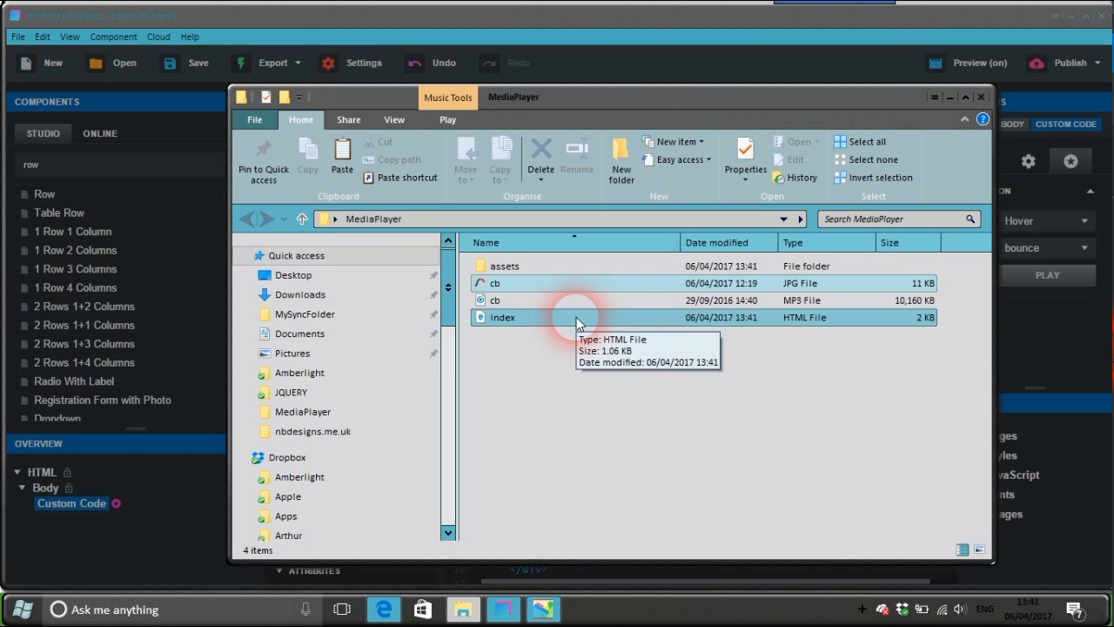
double_click(501, 317)
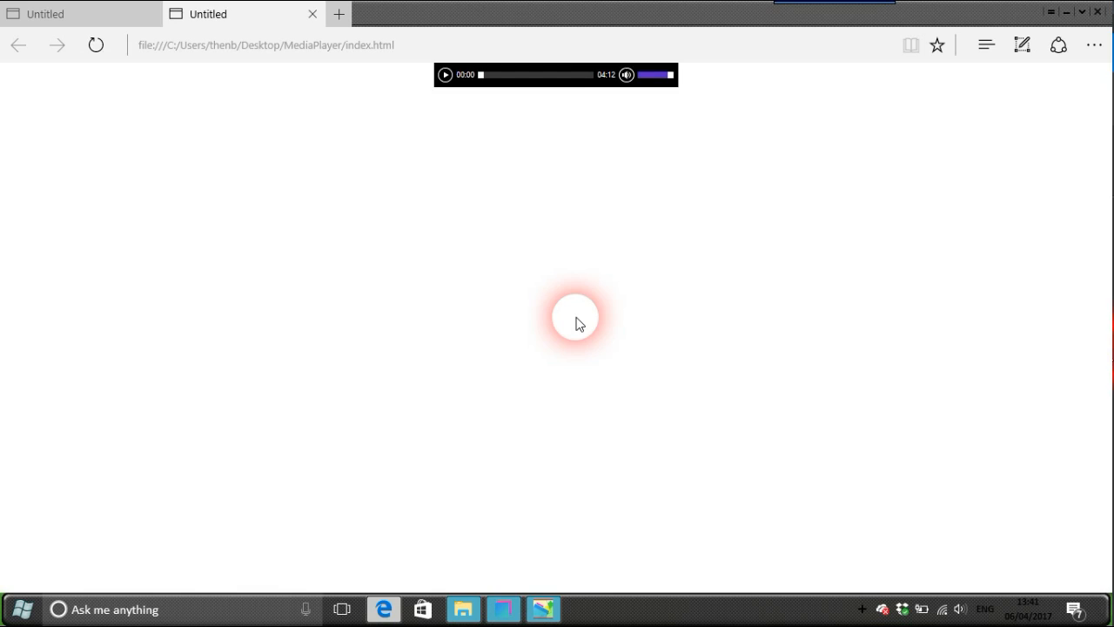
mouse_move(508, 190)
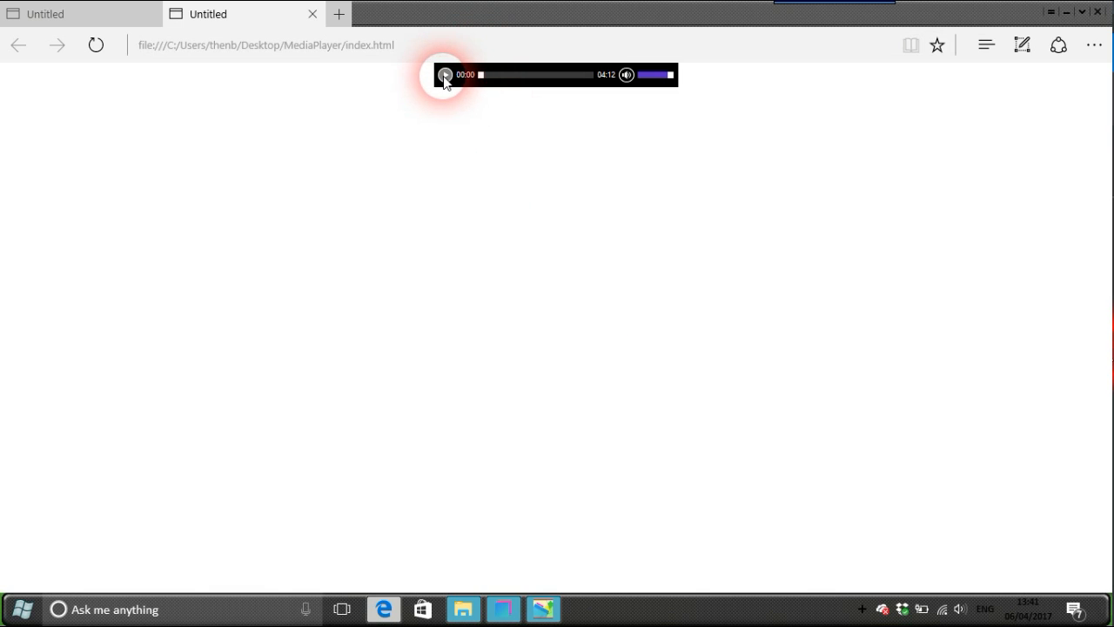
- Start the audio track in the Edge preview and check the system speaker volume
click(445, 74)
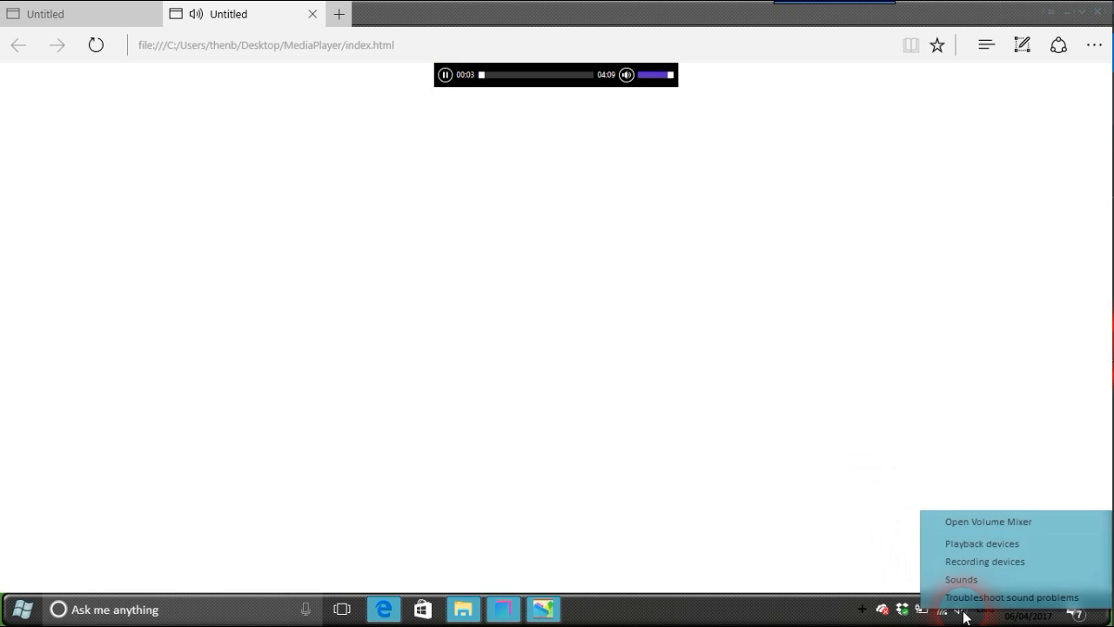
click(959, 609)
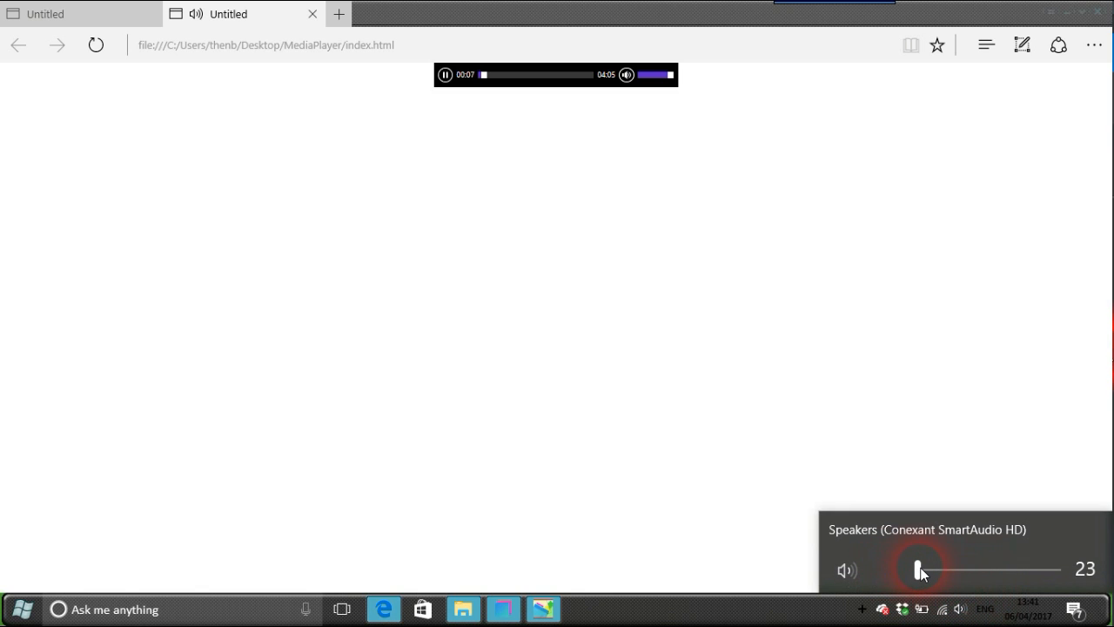
mouse_move(863, 459)
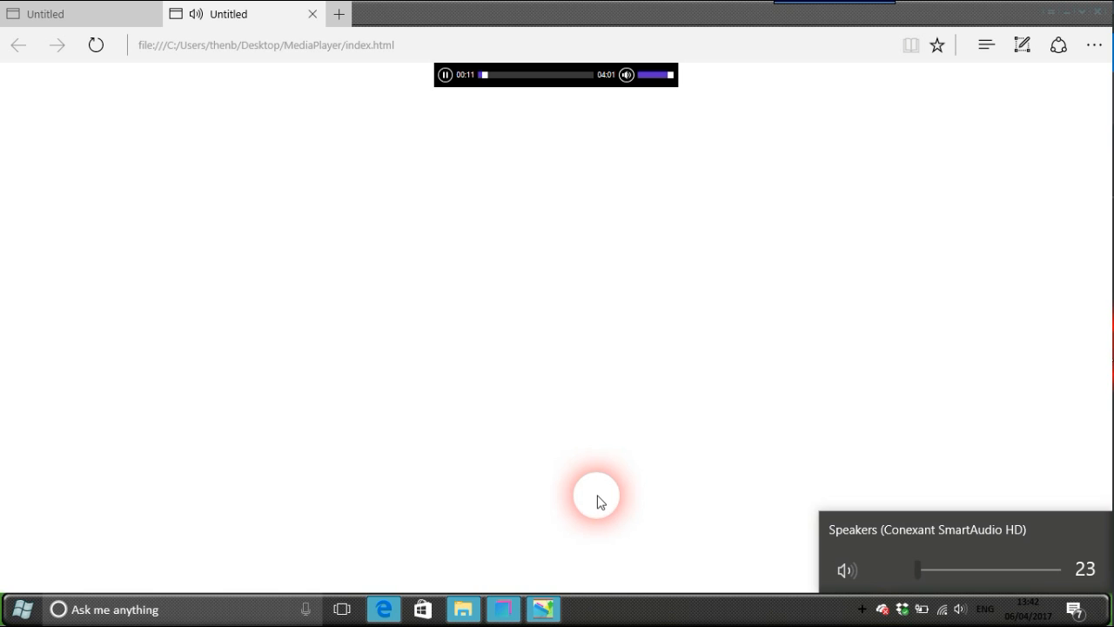
mouse_move(582, 533)
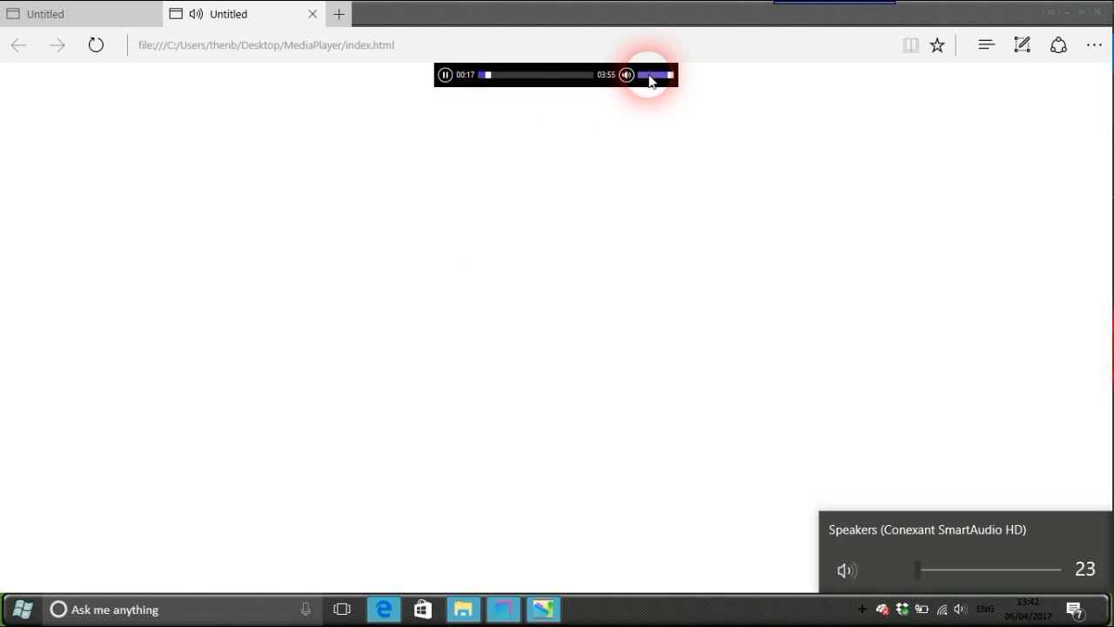
mouse_move(647, 78)
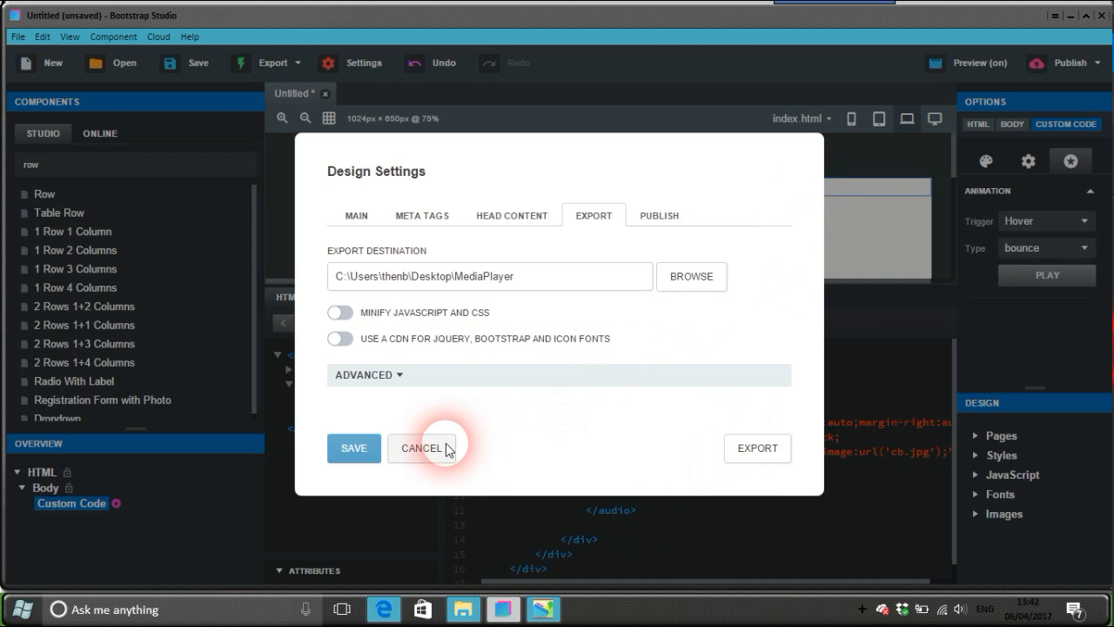
- Cancel the Design Settings dialog and switch over to HTML-Kit Tools
click(422, 447)
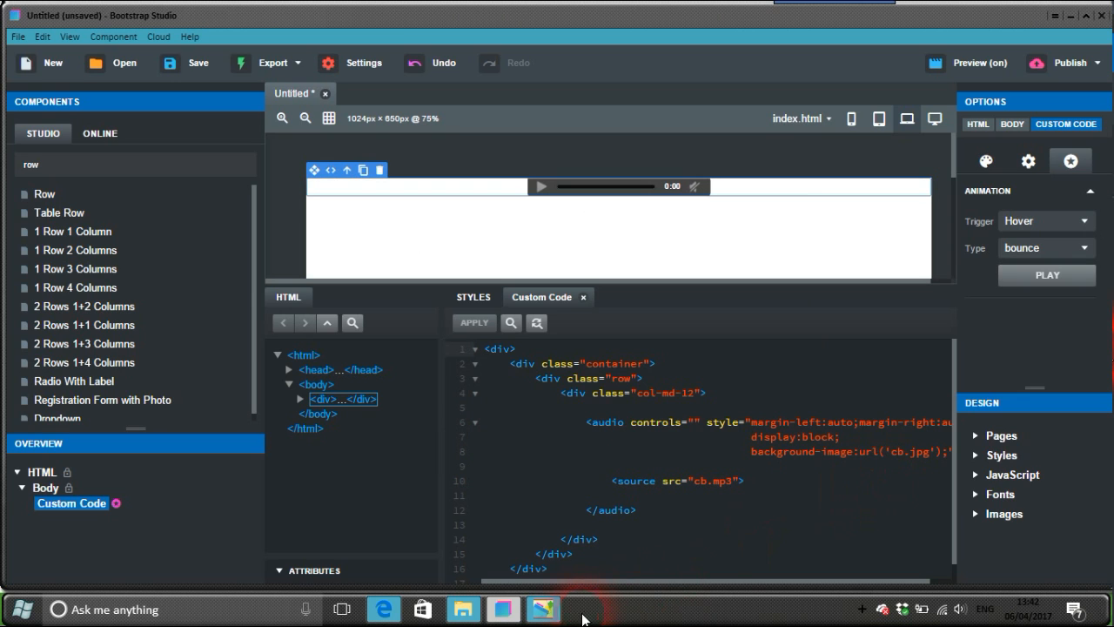
click(543, 609)
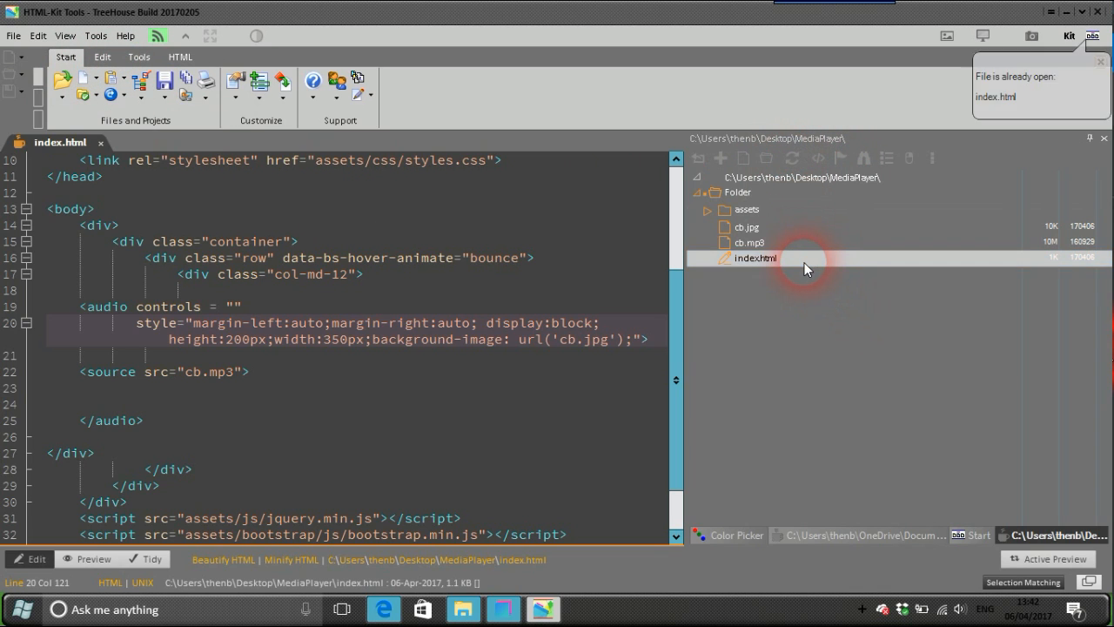
- Save the exported index.html to the MediaPlayer folder and launch its Firefox preview
click(755, 257)
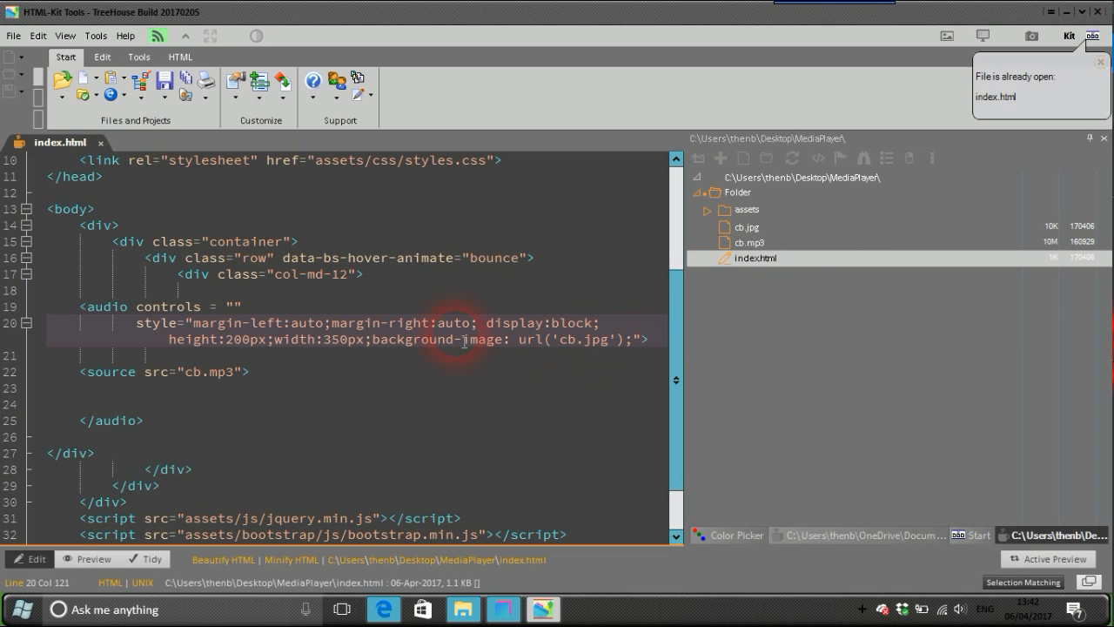
click(14, 34)
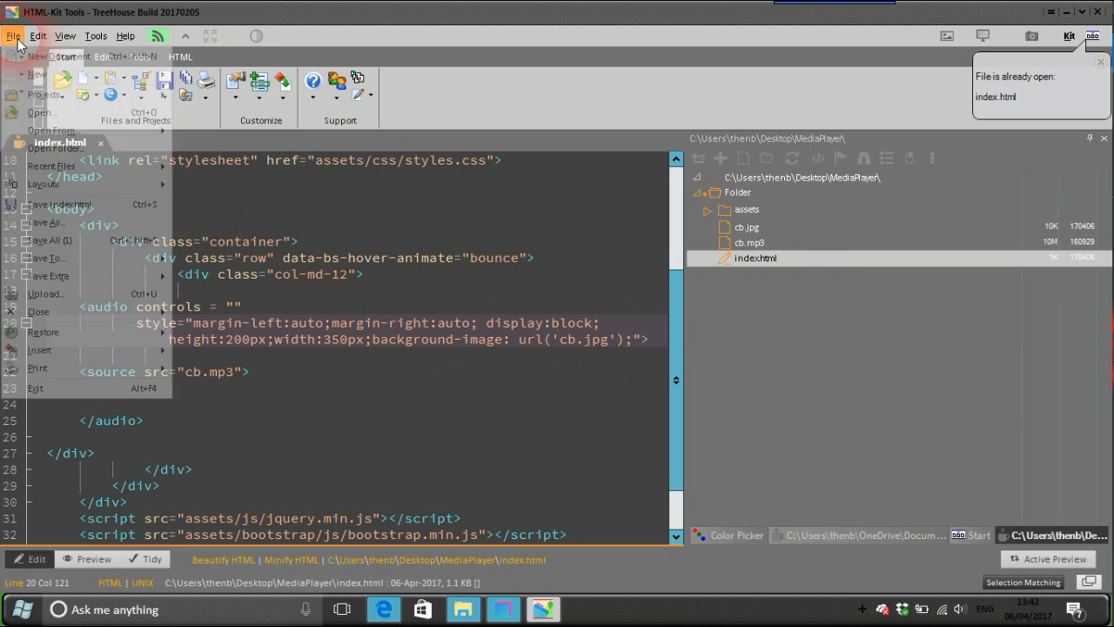
click(60, 203)
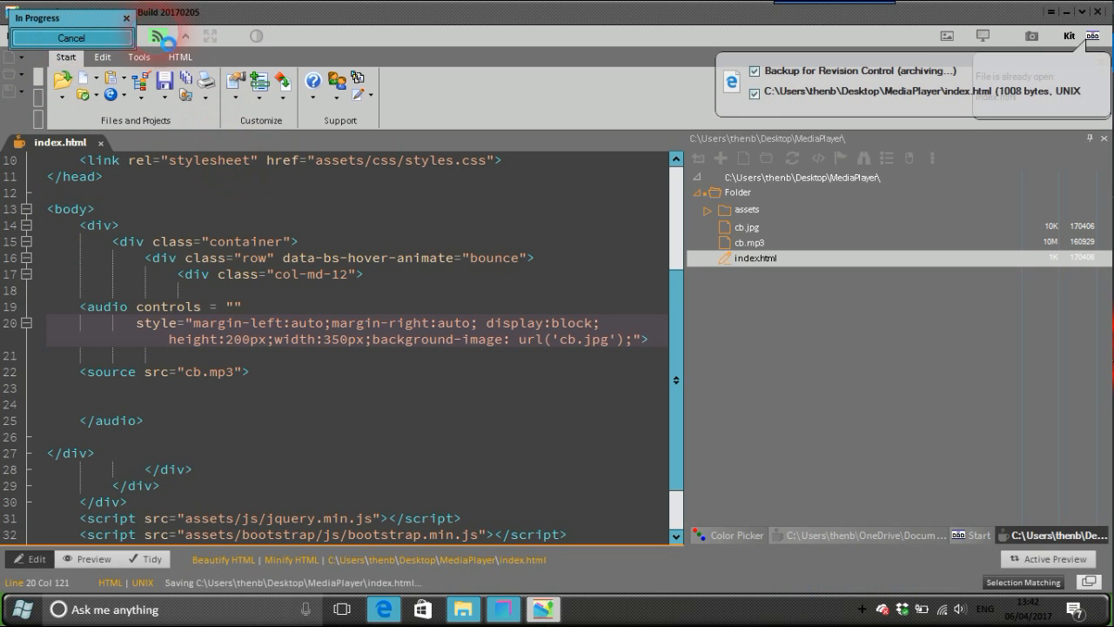
click(65, 34)
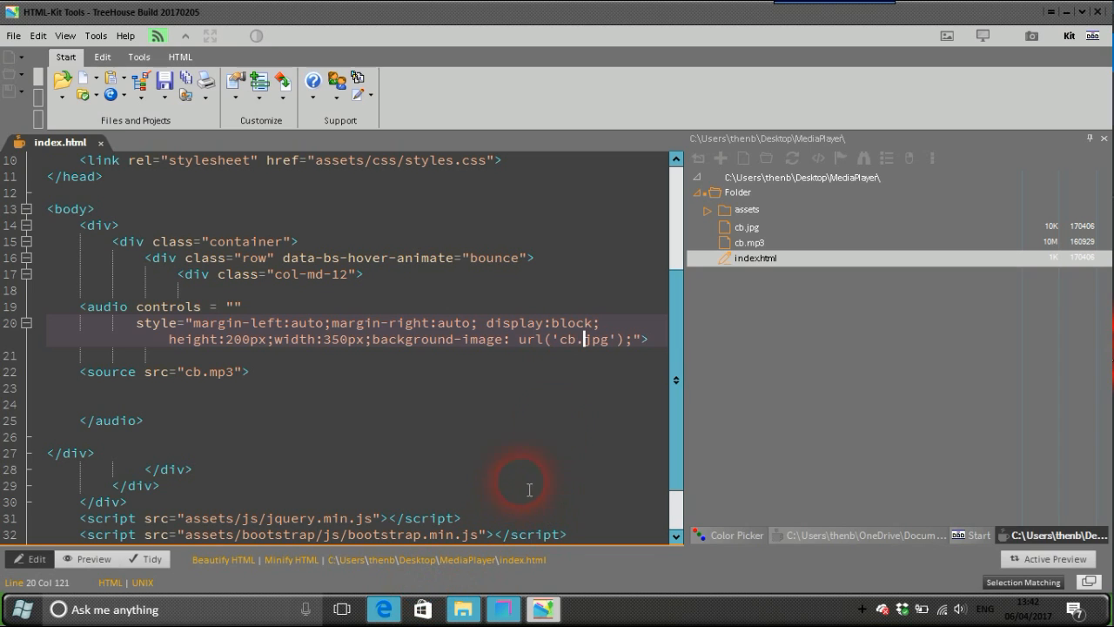
mouse_move(863, 157)
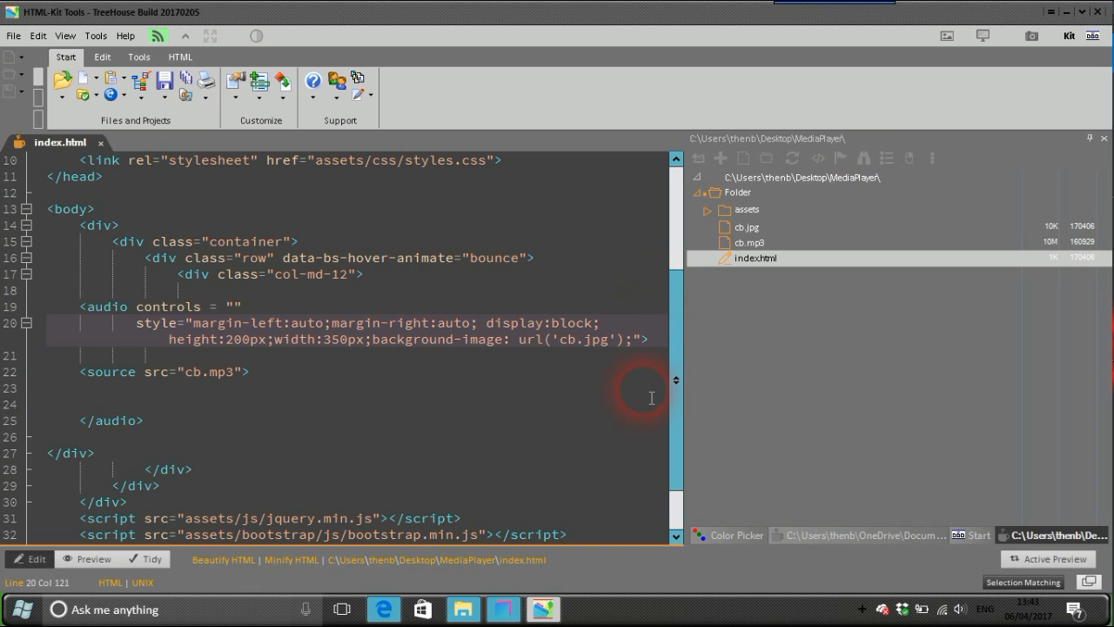
mouse_move(536, 489)
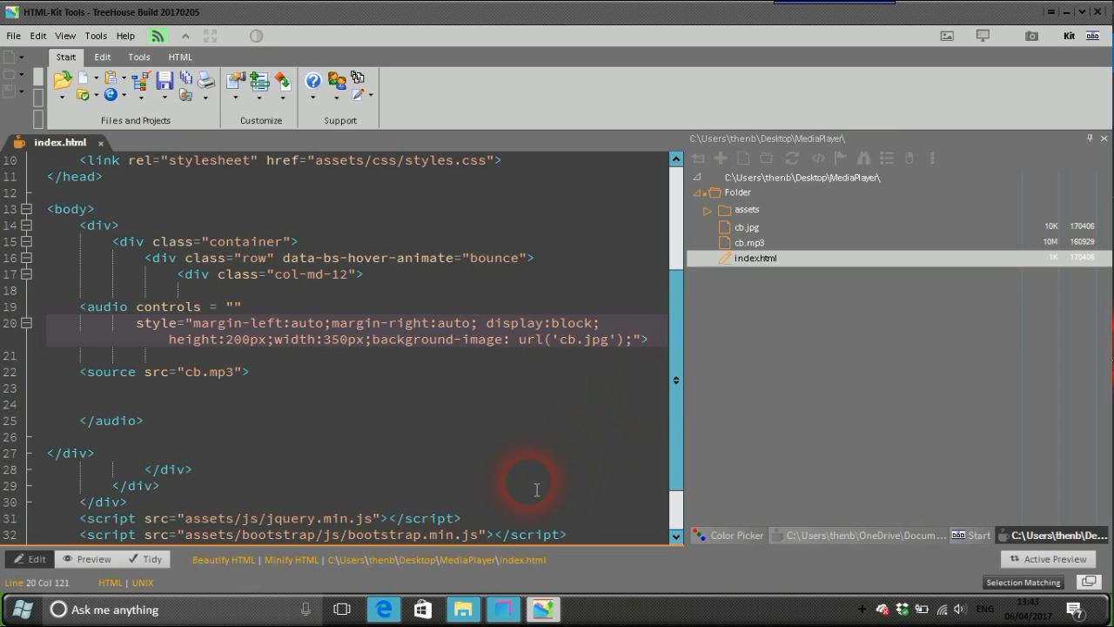
click(585, 609)
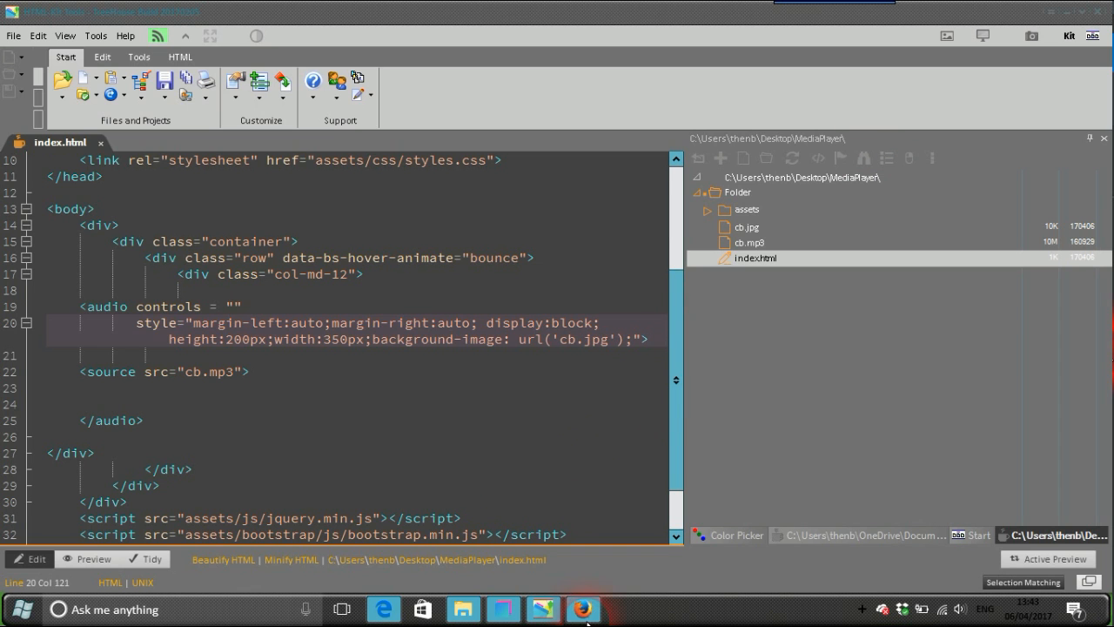
- Decline Firefox's default-browser prompt, start the track and set the player's volume
click(583, 609)
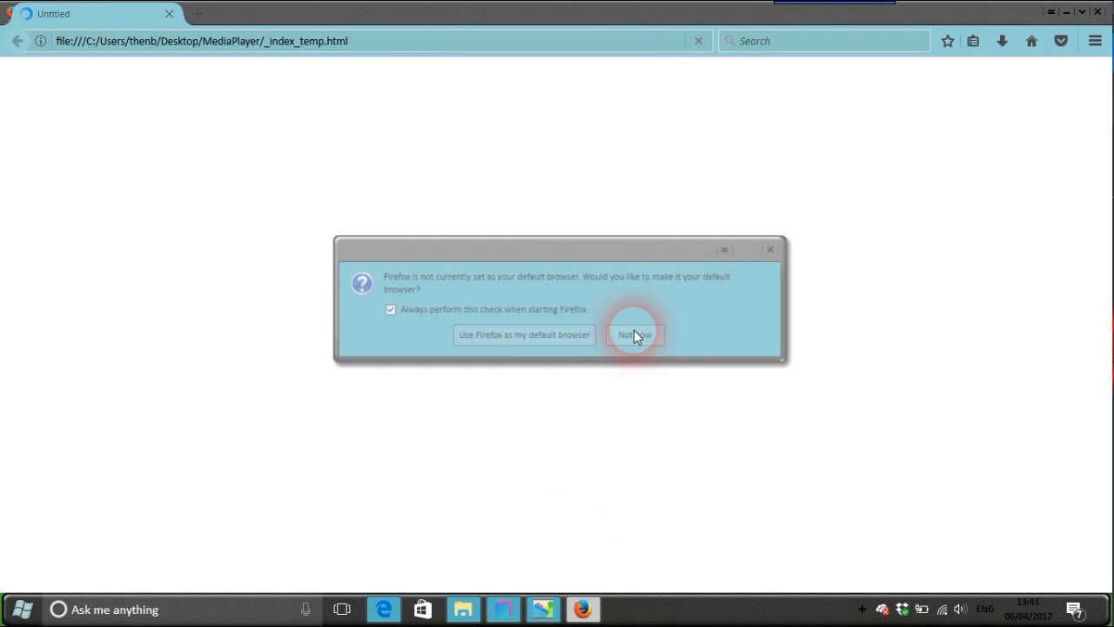
click(633, 334)
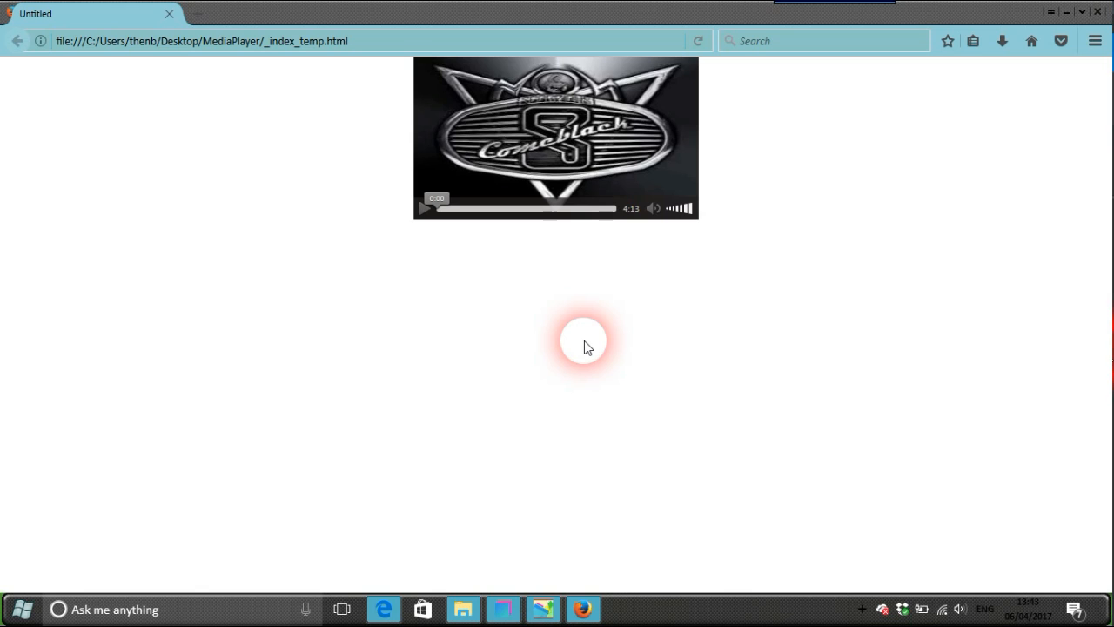
mouse_move(592, 309)
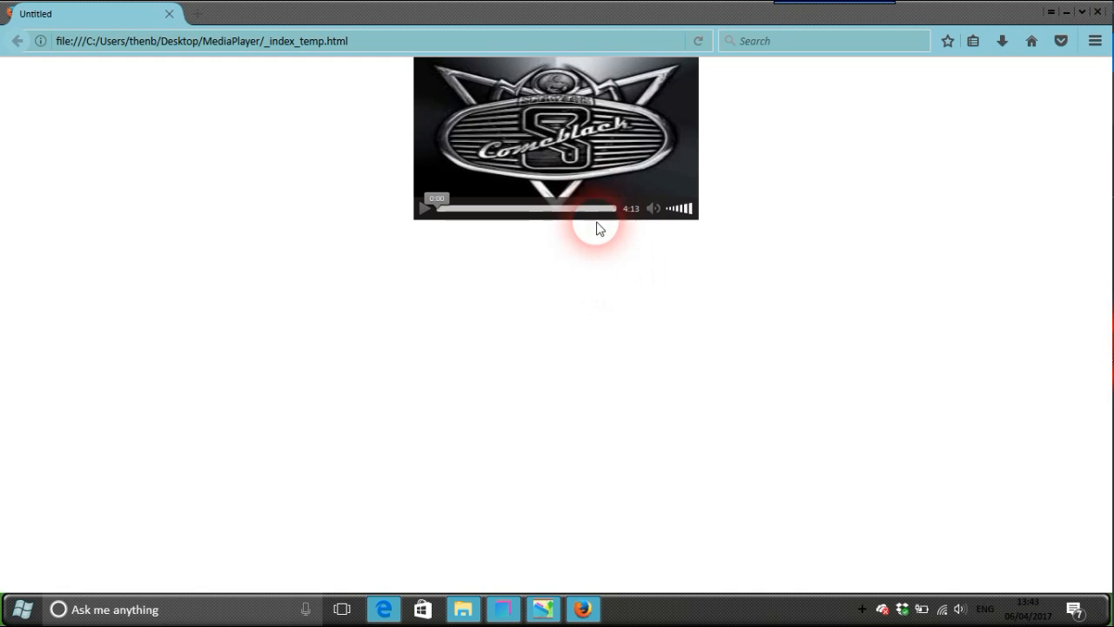
mouse_move(451, 321)
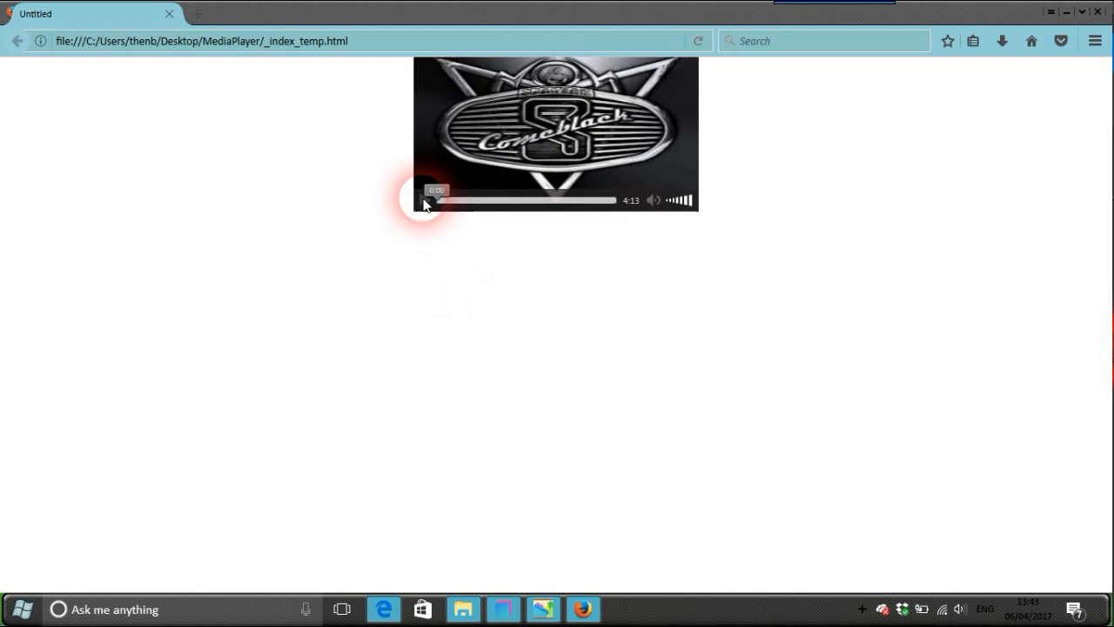
click(424, 209)
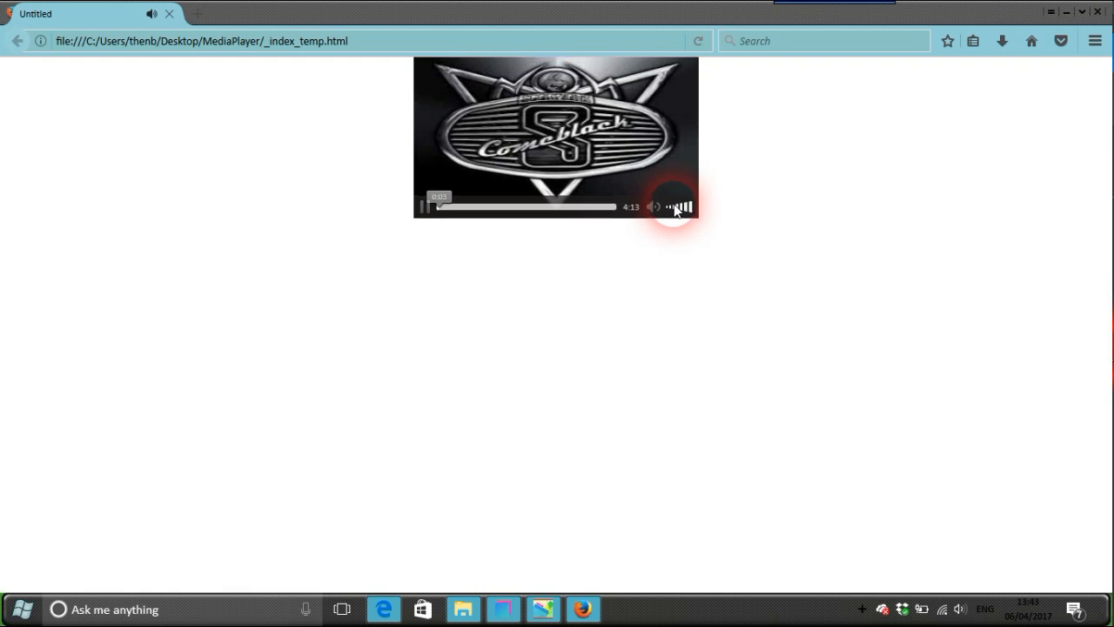
click(654, 207)
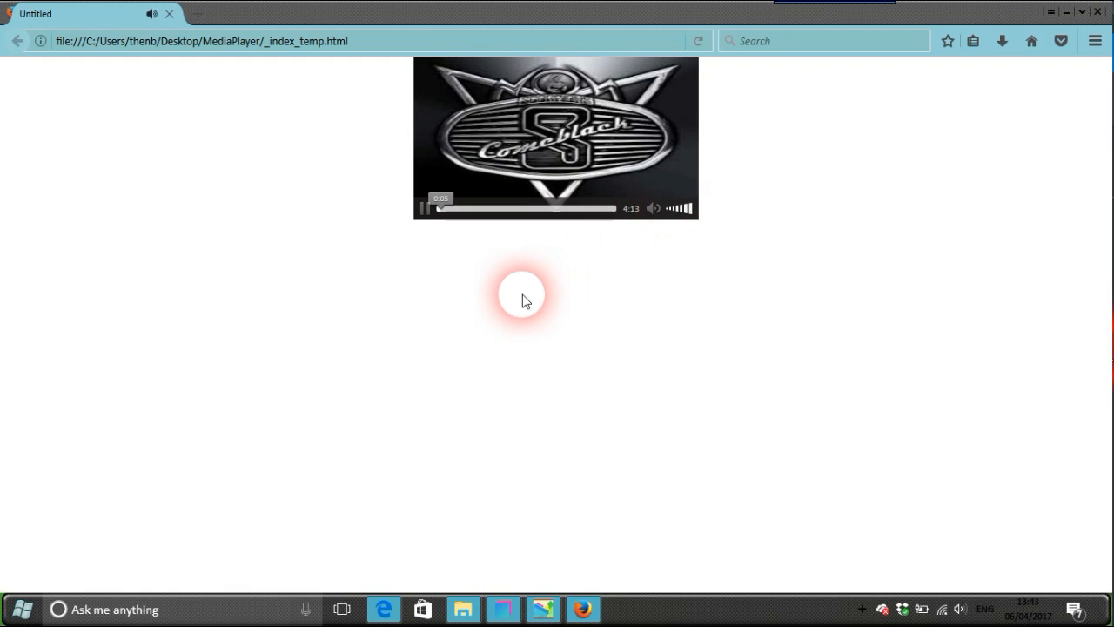
mouse_move(600, 340)
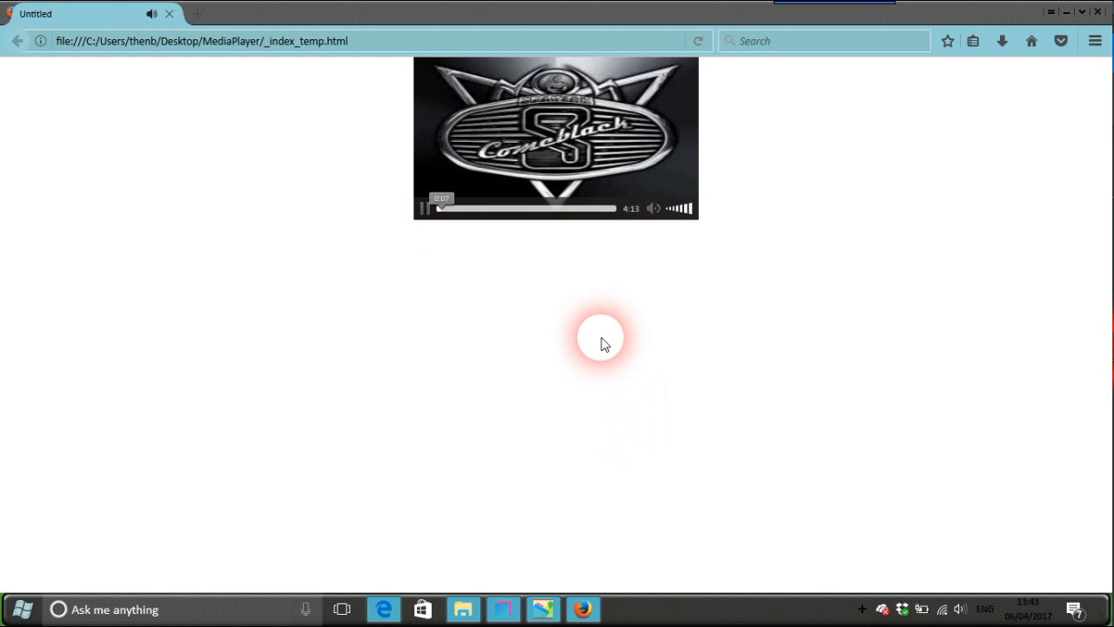